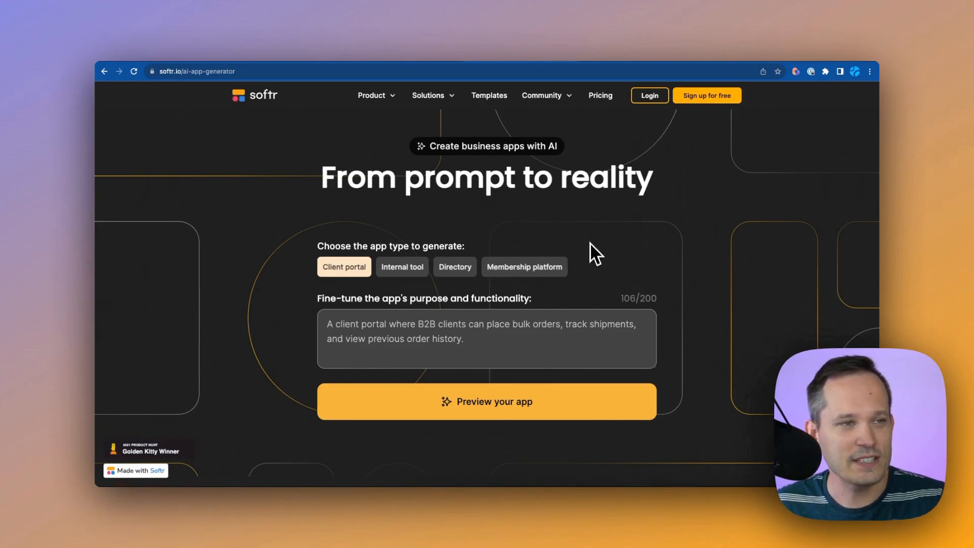
{"action": "mouse_move", "coordinate": [587, 284]}
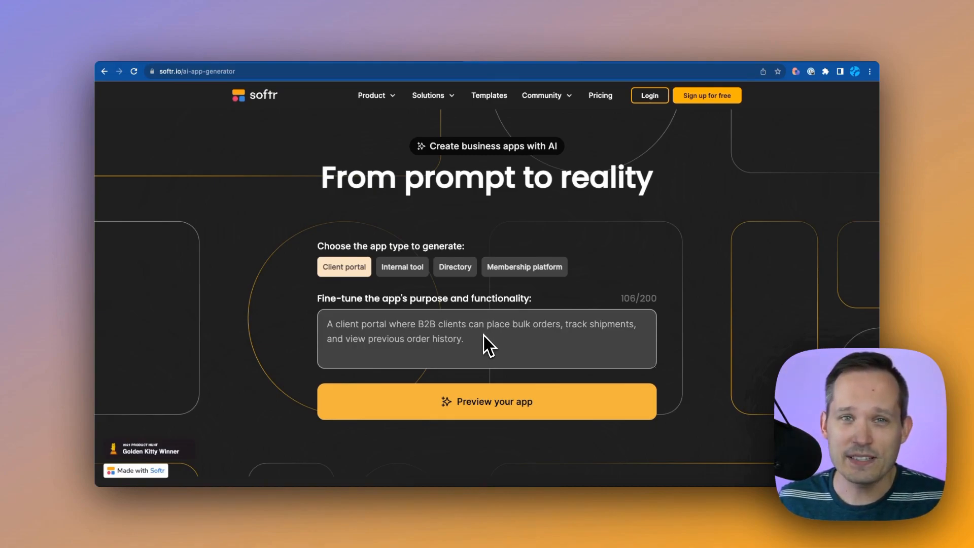
{"action": "mouse_move", "coordinate": [552, 325]}
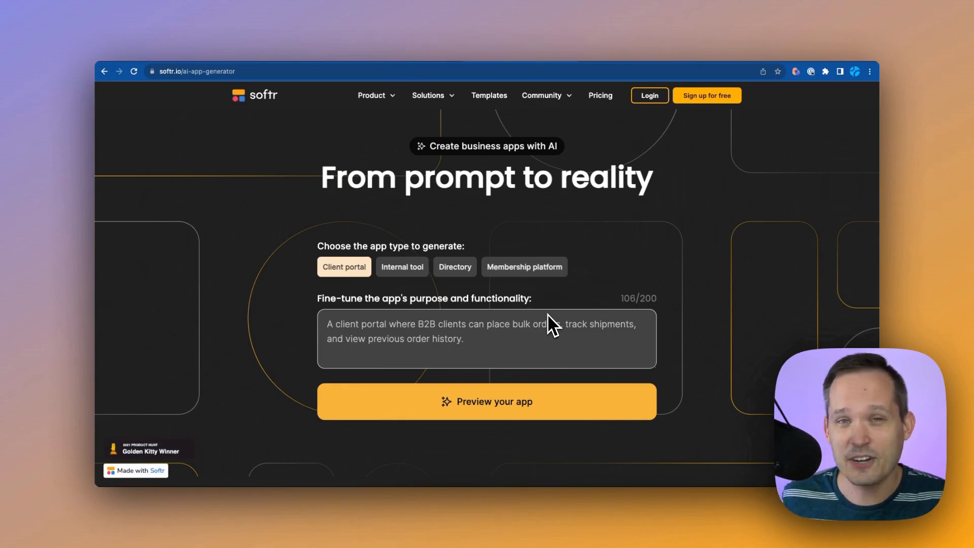
{"action": "mouse_move", "coordinate": [363, 248]}
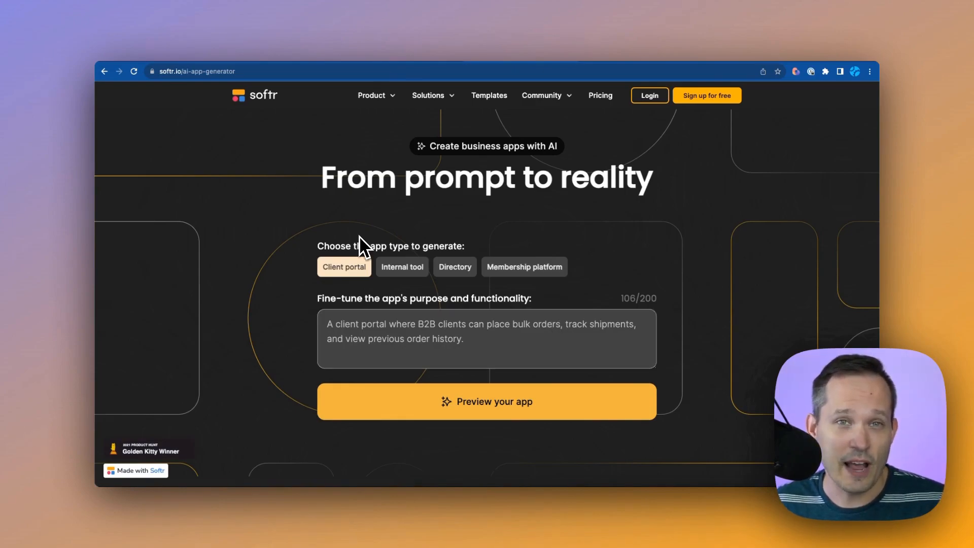
{"action": "mouse_move", "coordinate": [363, 283]}
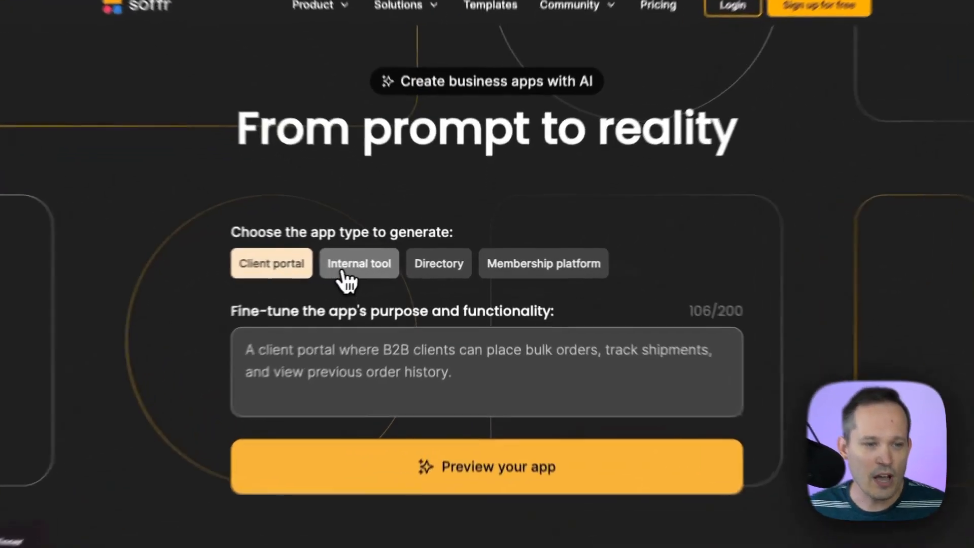
Cycle suggested prompts via Internal tool and back to Client portal until the utility billing description appears
{"action": "left_click", "coordinate": [358, 263]}
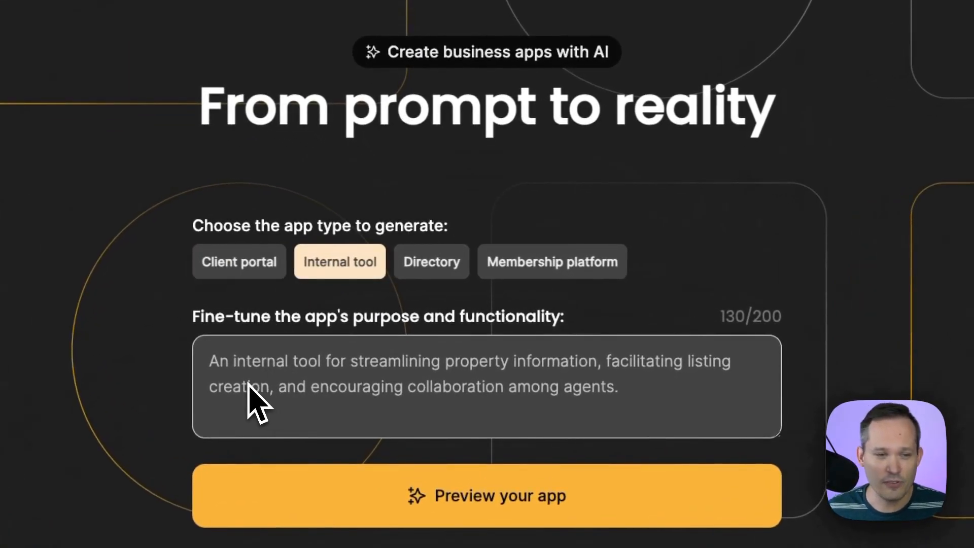
{"action": "left_click", "coordinate": [239, 260]}
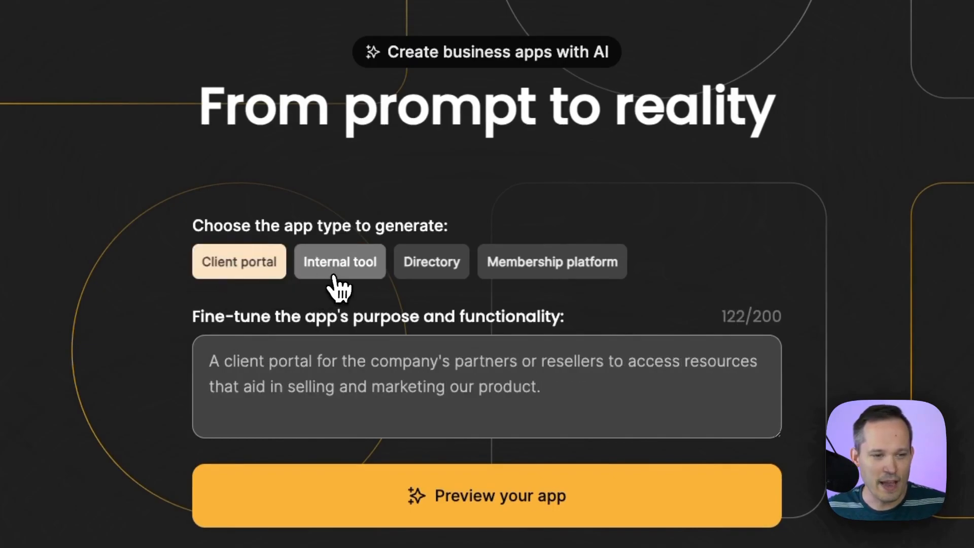
{"action": "left_click", "coordinate": [238, 260]}
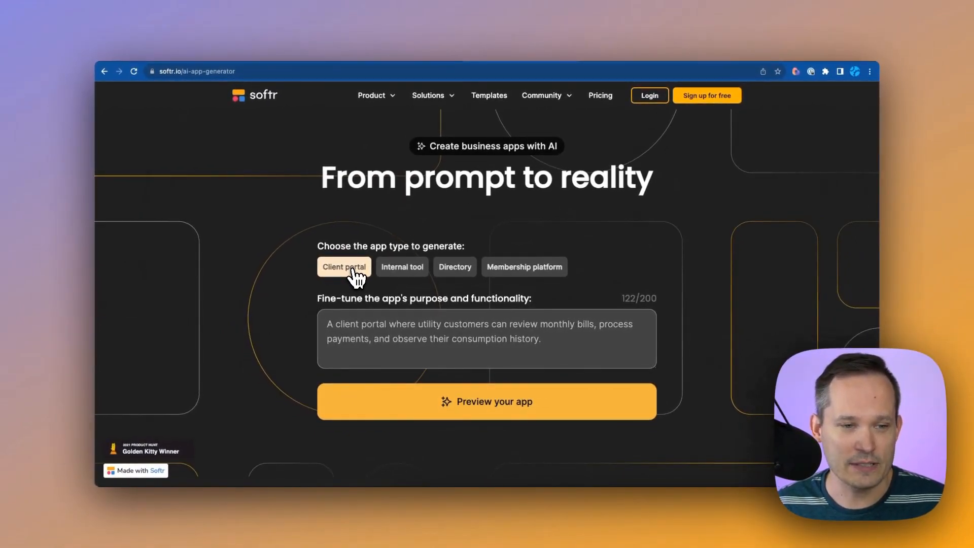
{"action": "mouse_move", "coordinate": [338, 344]}
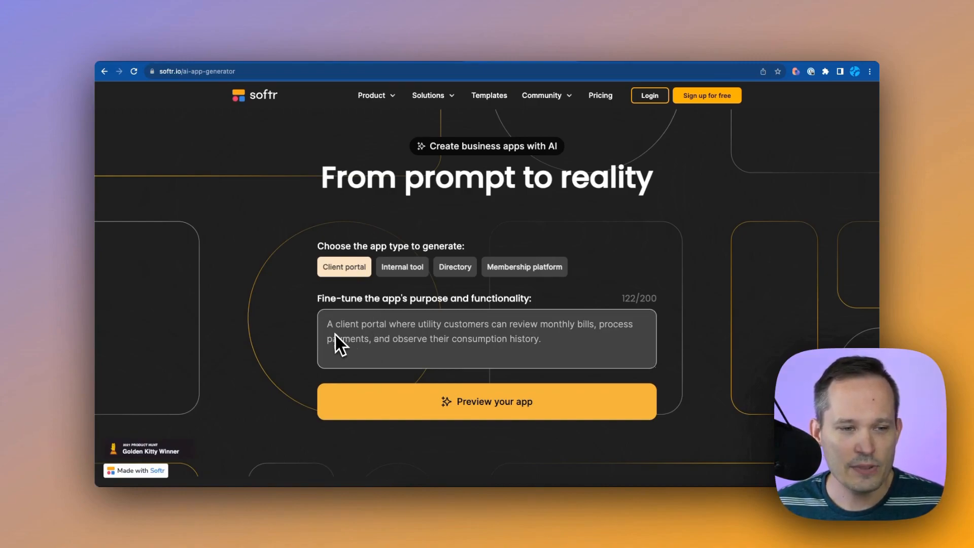
{"action": "mouse_move", "coordinate": [497, 345]}
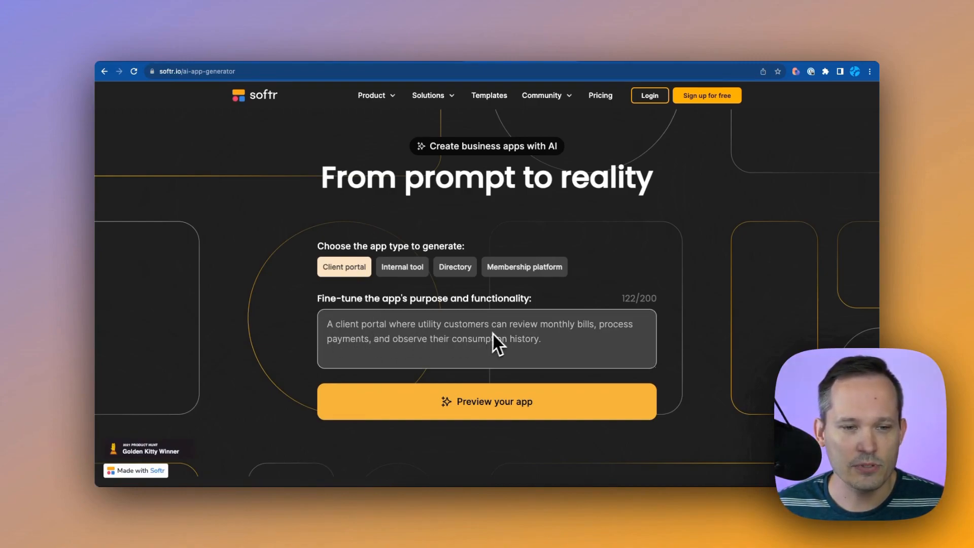
{"action": "mouse_move", "coordinate": [552, 350]}
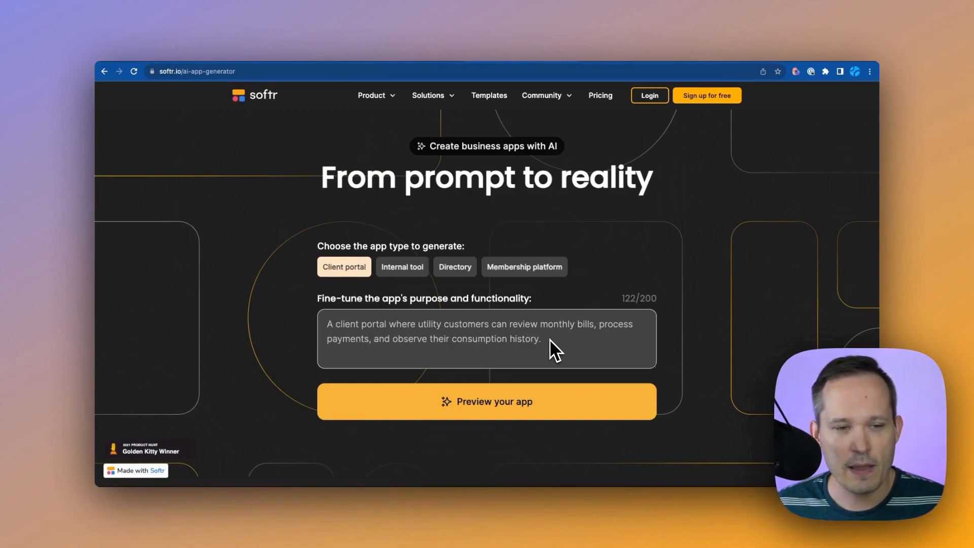
{"action": "mouse_move", "coordinate": [514, 409]}
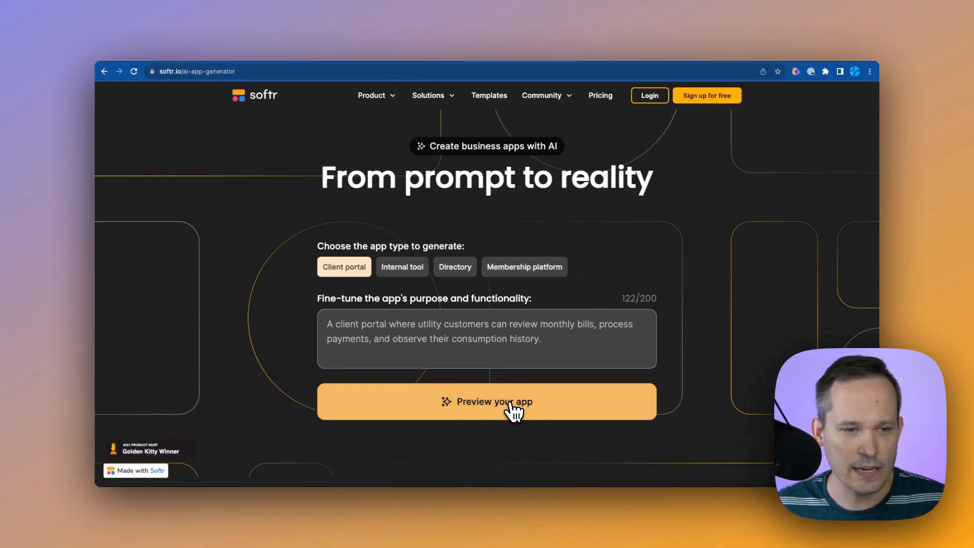
Preview the BillNavigator app and try theme and accent options, ending on Modern with orange
{"action": "left_click", "coordinate": [485, 402]}
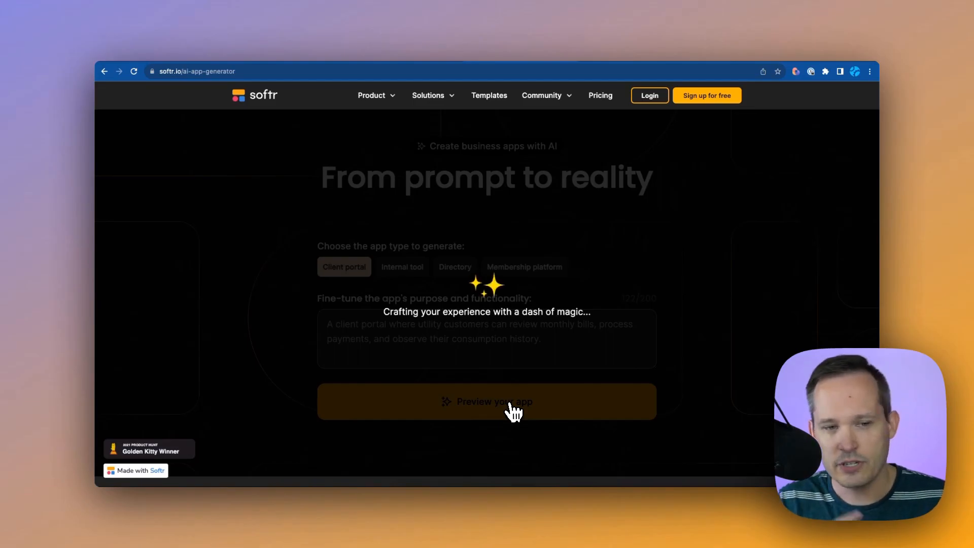
{"action": "left_click", "coordinate": [486, 402]}
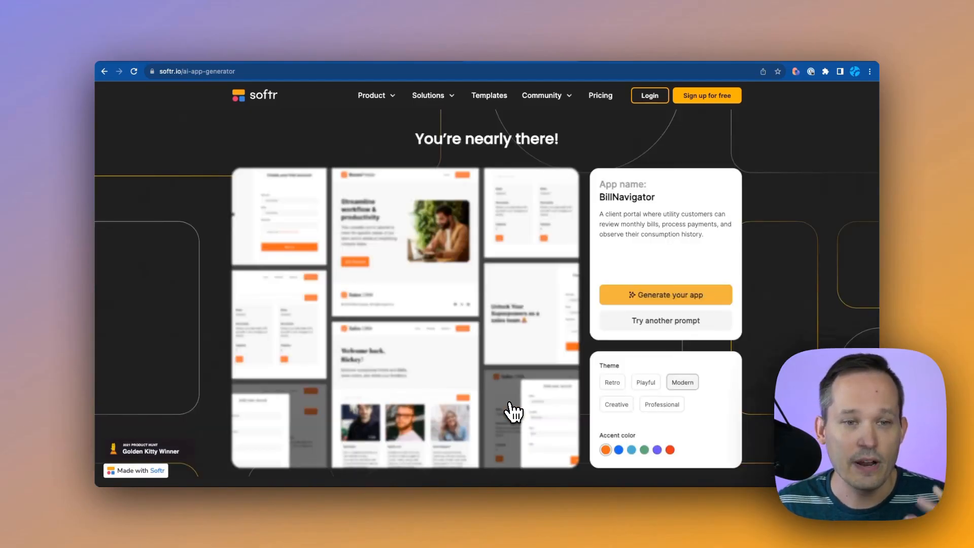
{"action": "mouse_move", "coordinate": [701, 234]}
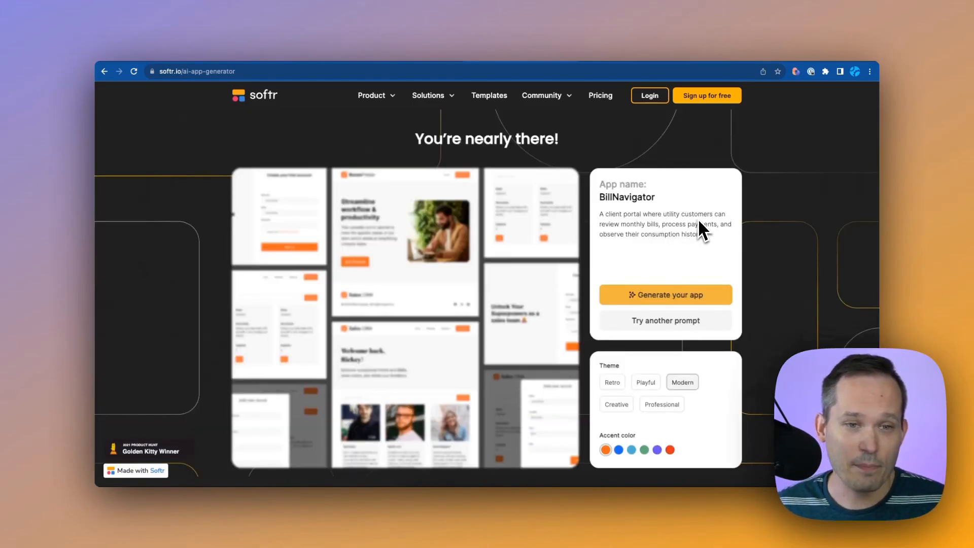
{"action": "mouse_move", "coordinate": [648, 270]}
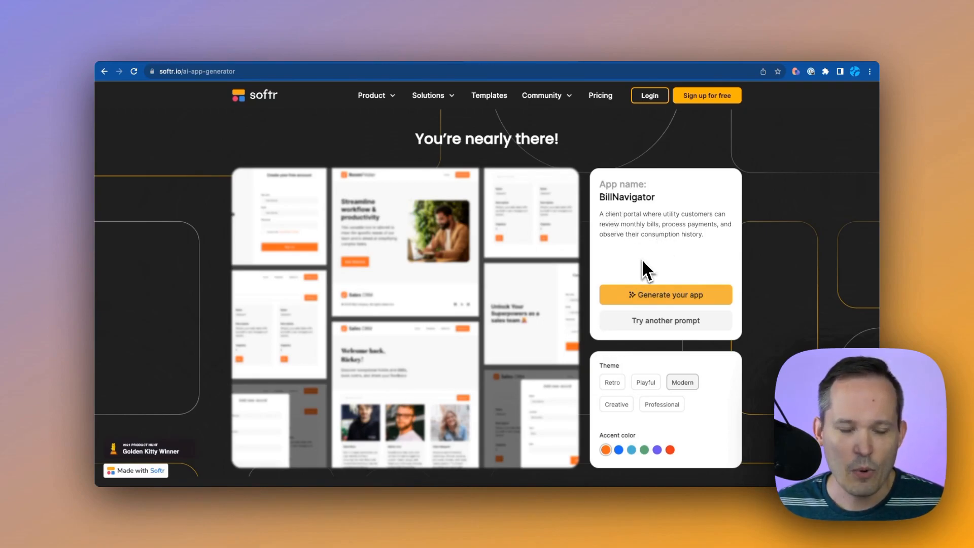
{"action": "mouse_move", "coordinate": [620, 382]}
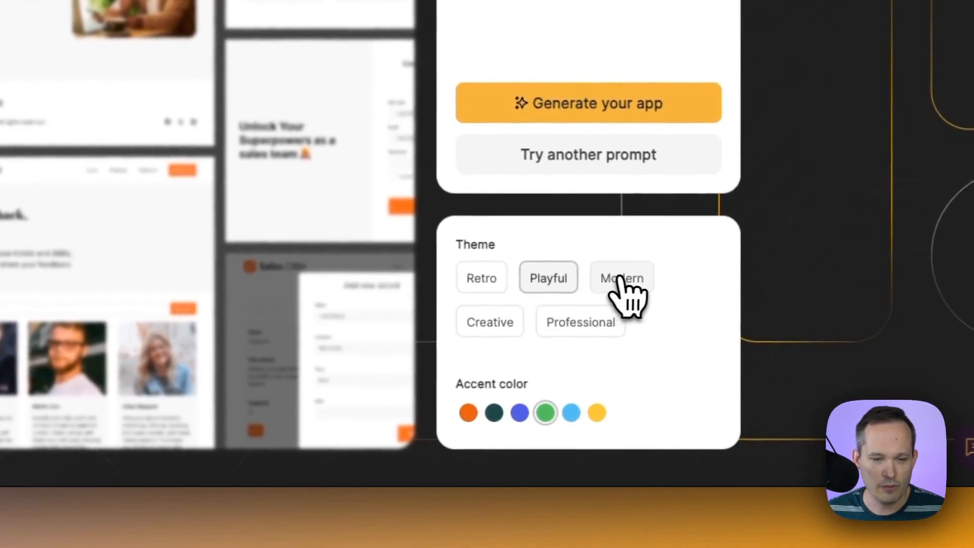
{"action": "left_click", "coordinate": [545, 413]}
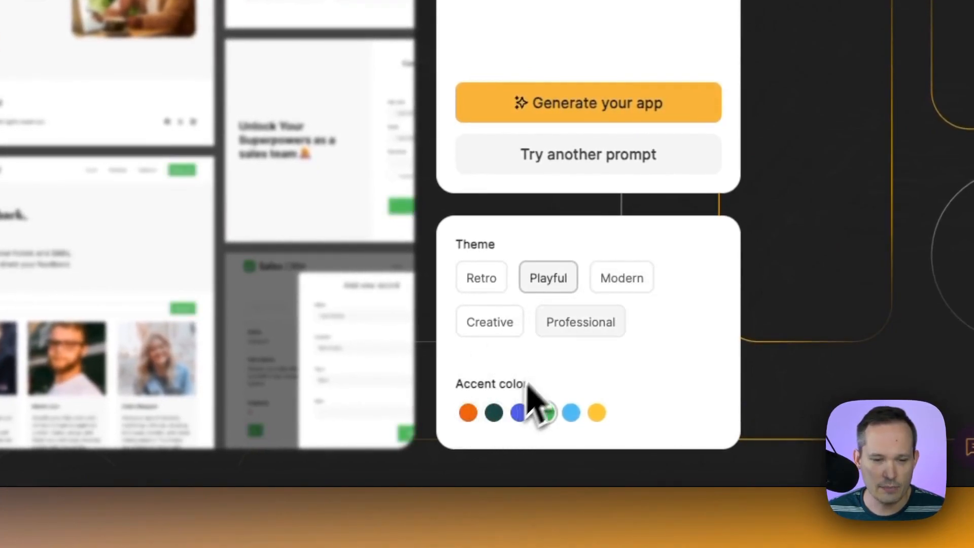
{"action": "left_click", "coordinate": [620, 277]}
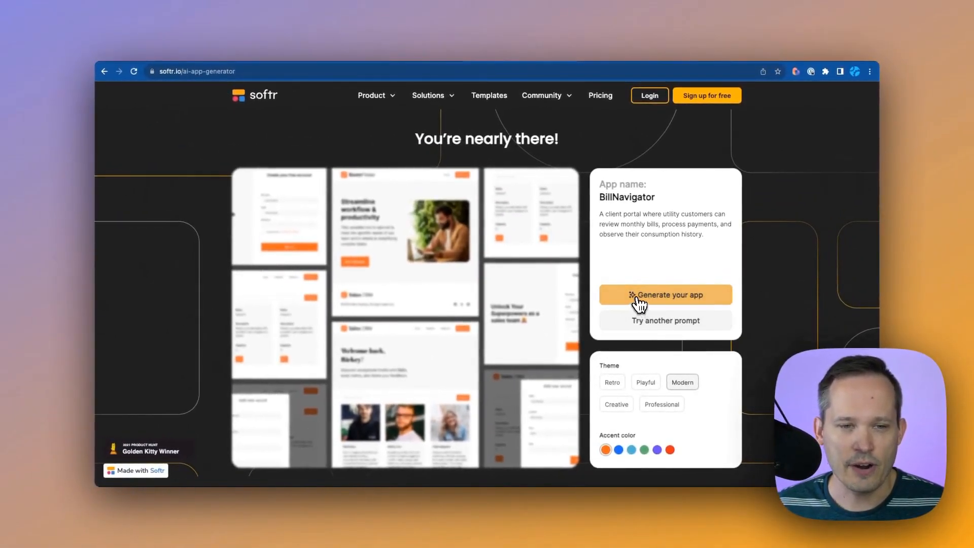
Generate BillNavigator and view its live preview landing page, Your Personal Utility Hub
{"action": "left_click", "coordinate": [663, 294]}
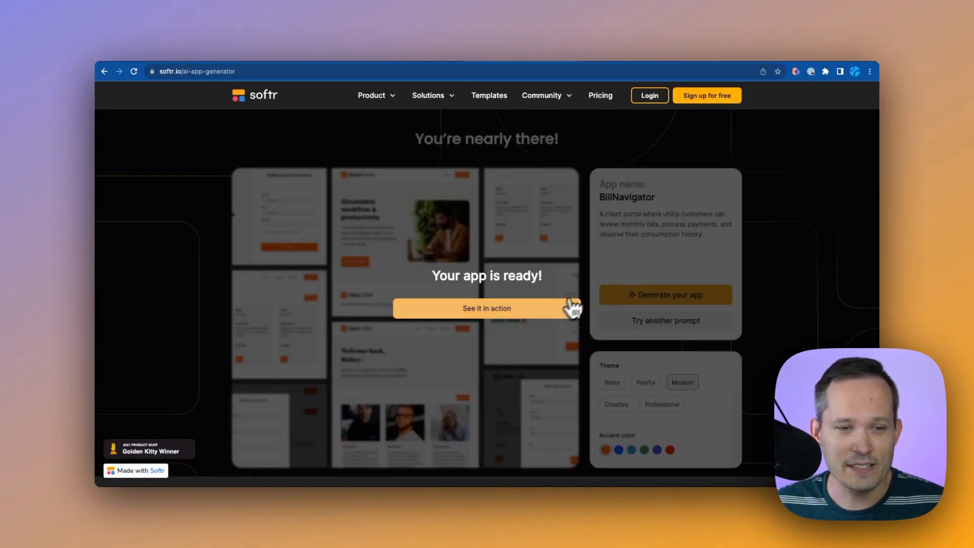
{"action": "left_click", "coordinate": [486, 308]}
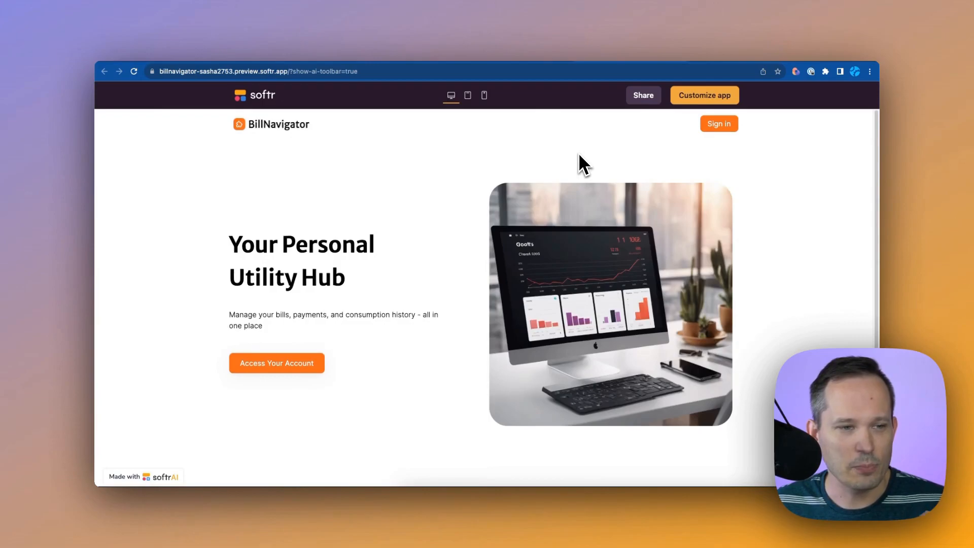
{"action": "mouse_move", "coordinate": [549, 234]}
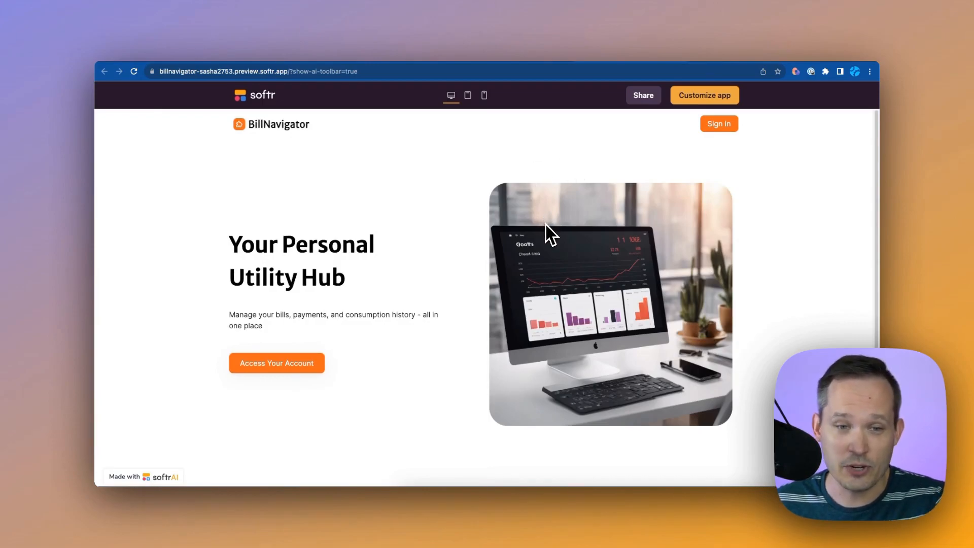
{"action": "mouse_move", "coordinate": [321, 210]}
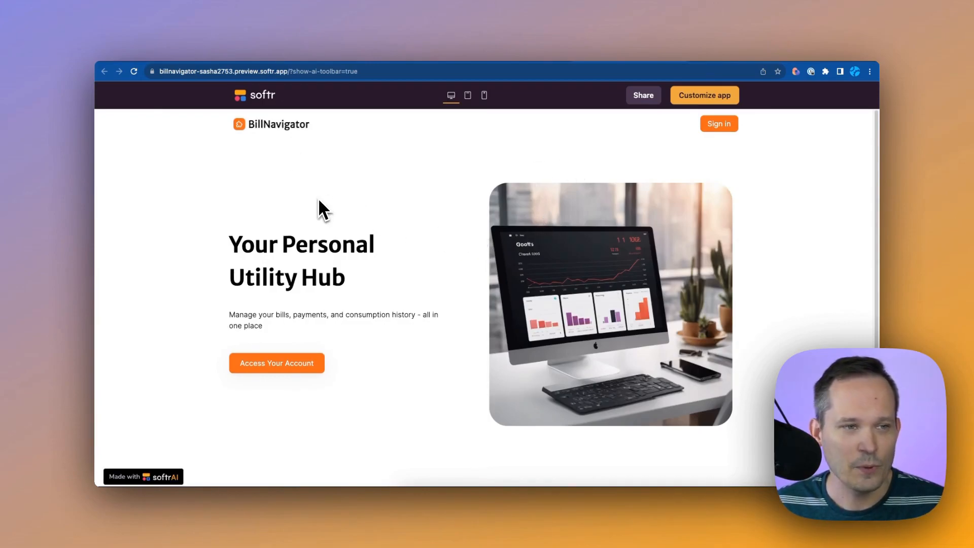
{"action": "scroll", "scroll_direction": "down", "scroll_amount": 3}
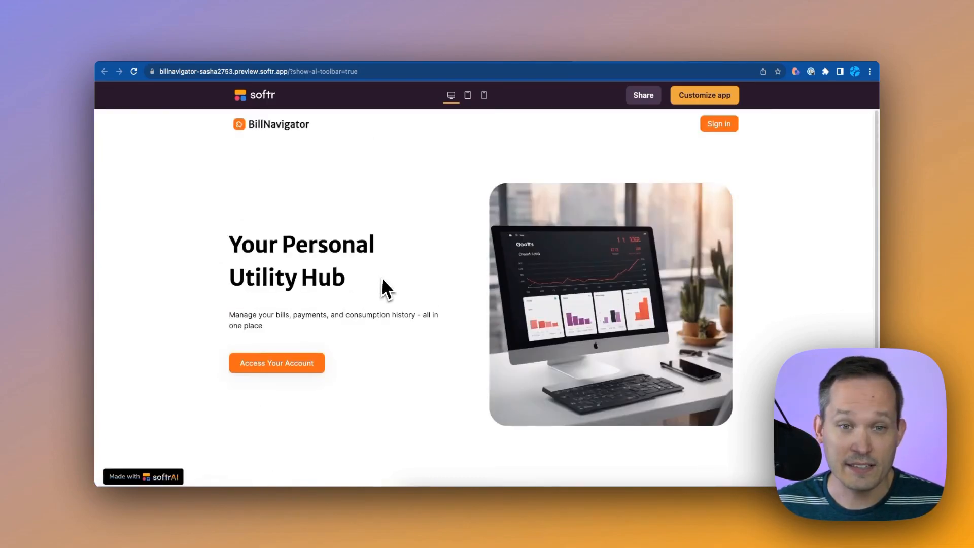
{"action": "mouse_move", "coordinate": [386, 278]}
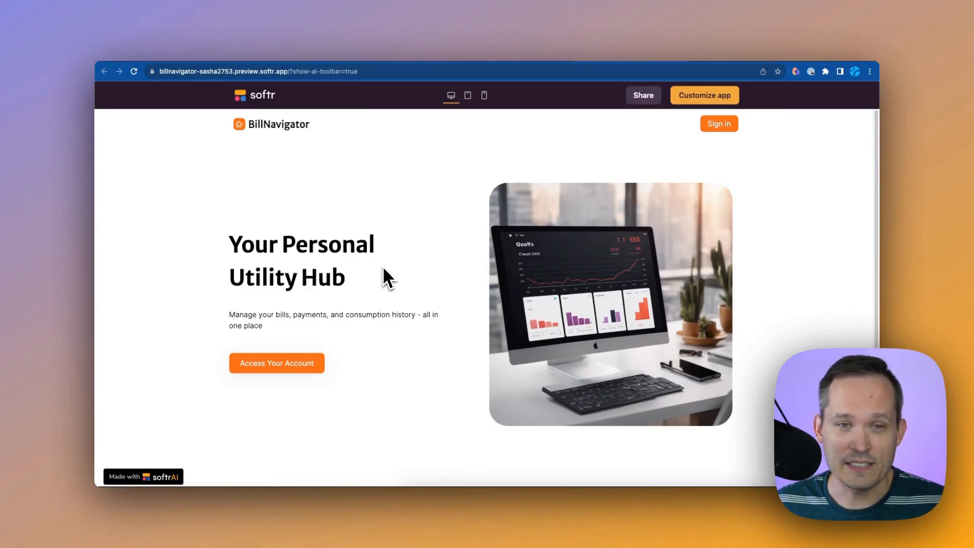
Customize the app, landing on BillNavigator's Home page in Softr Studio
{"action": "left_click", "coordinate": [703, 96]}
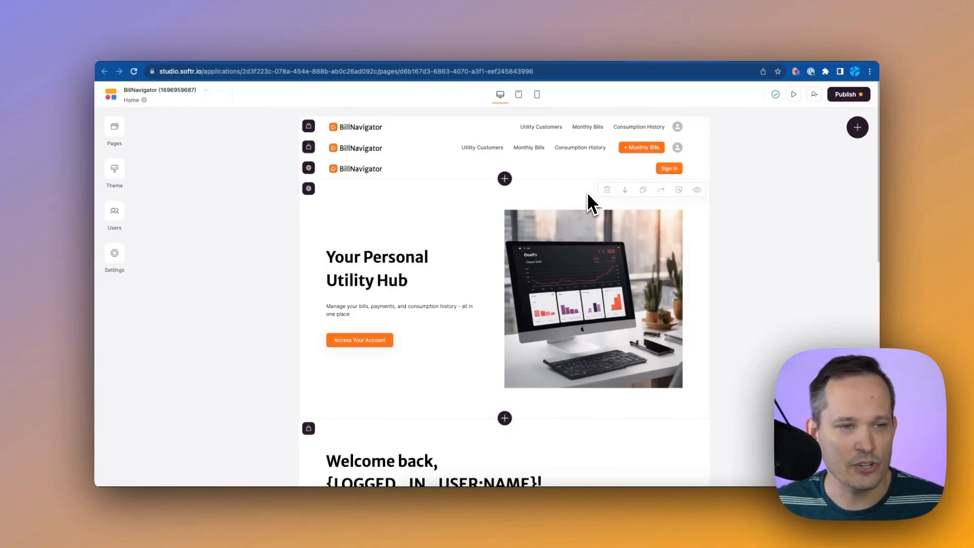
{"action": "mouse_move", "coordinate": [397, 208]}
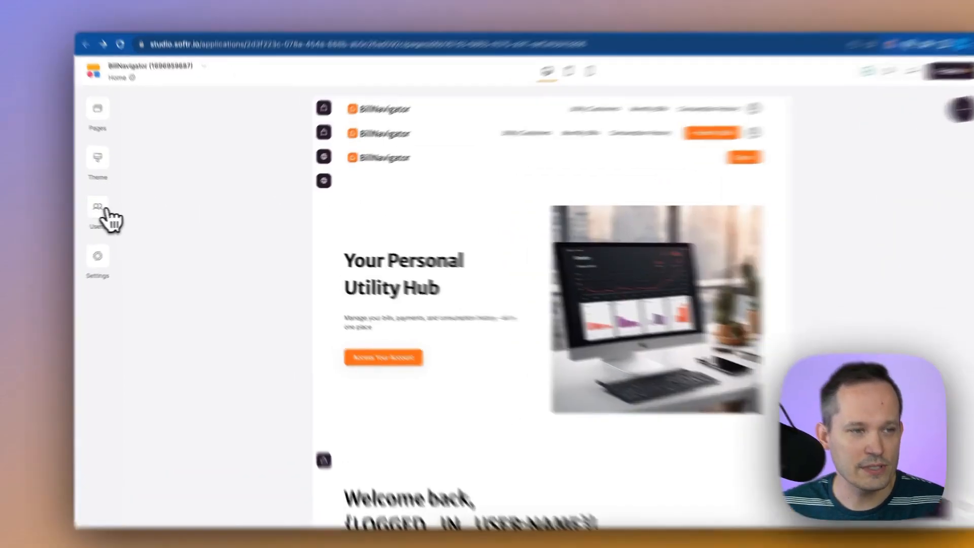
Start syncing Users with a newly connected data source
{"action": "left_click", "coordinate": [97, 214]}
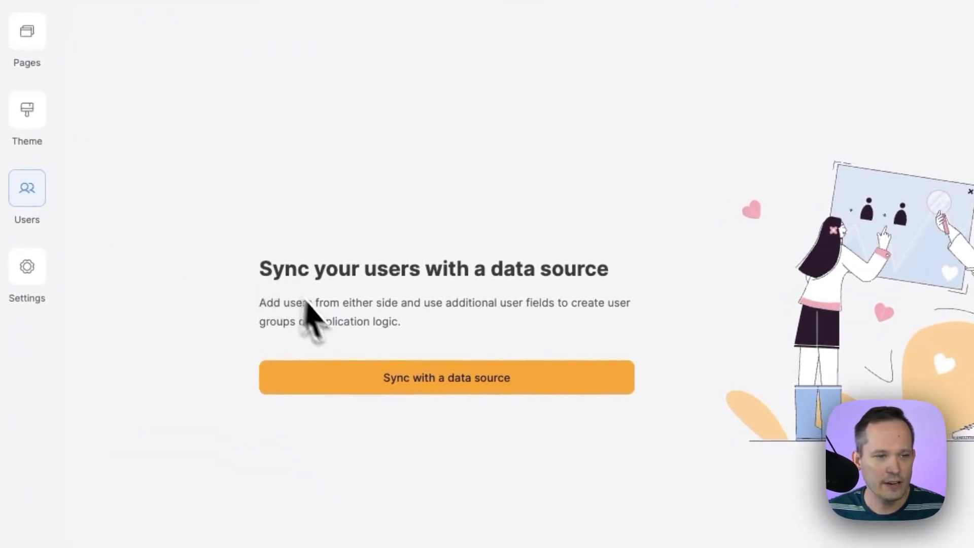
{"action": "left_click", "coordinate": [446, 377]}
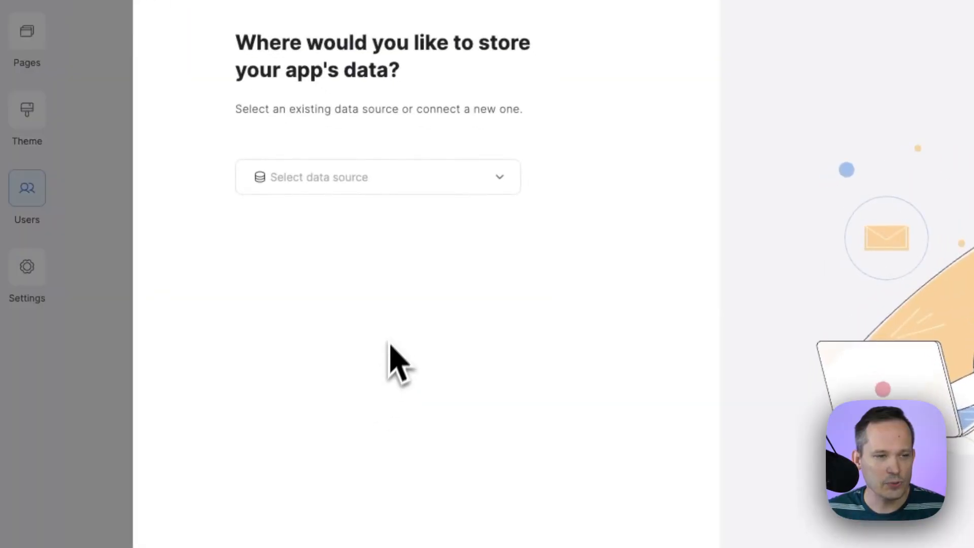
{"action": "mouse_move", "coordinate": [366, 317]}
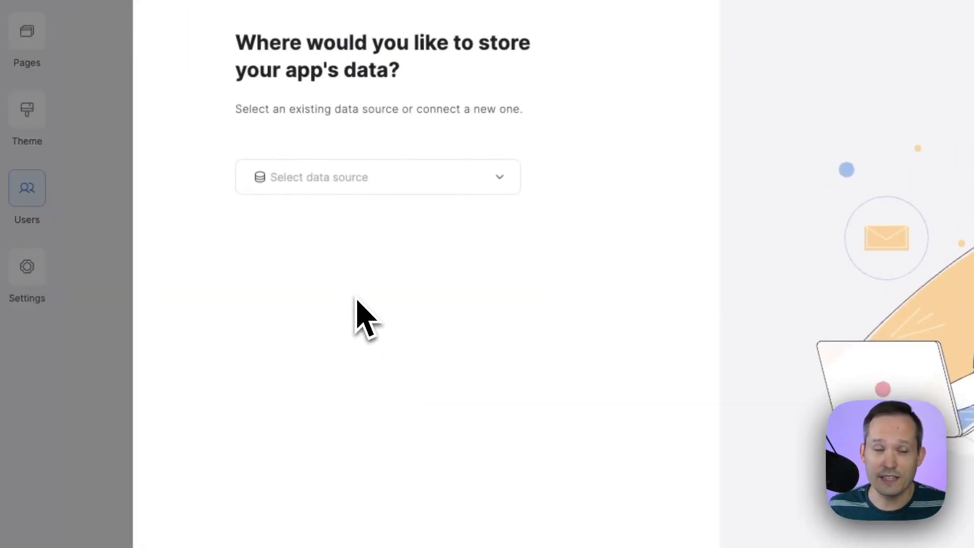
{"action": "left_click", "coordinate": [377, 176]}
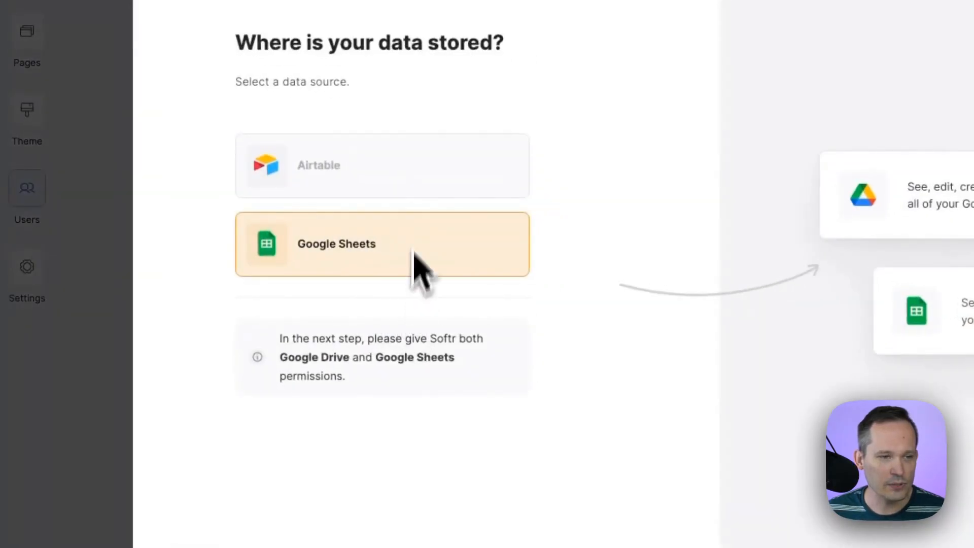
{"action": "mouse_move", "coordinate": [410, 261]}
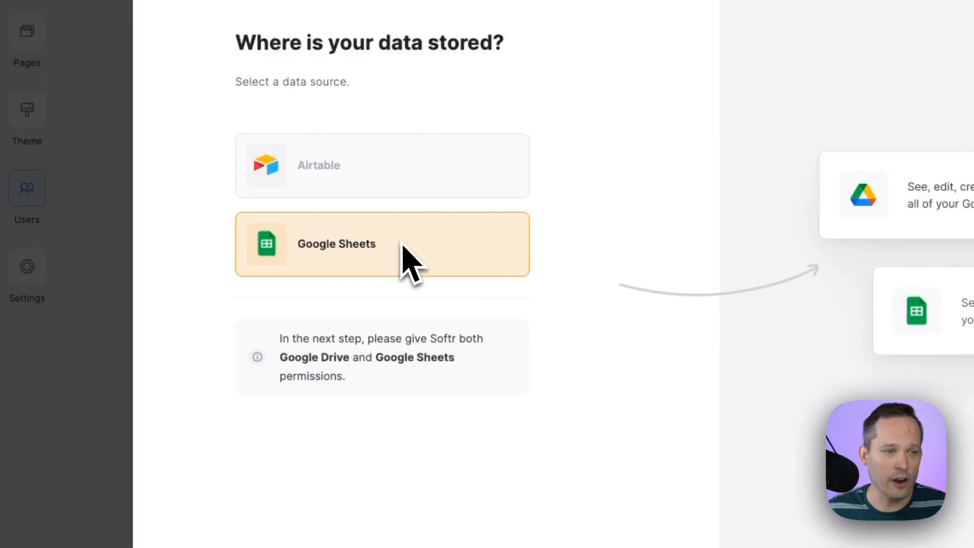
{"action": "mouse_move", "coordinate": [500, 323]}
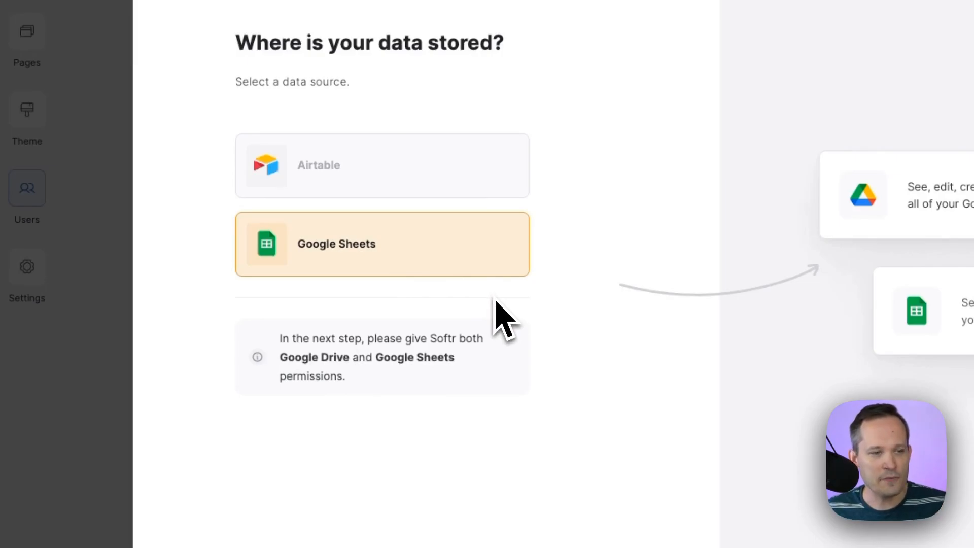
{"action": "mouse_move", "coordinate": [500, 325]}
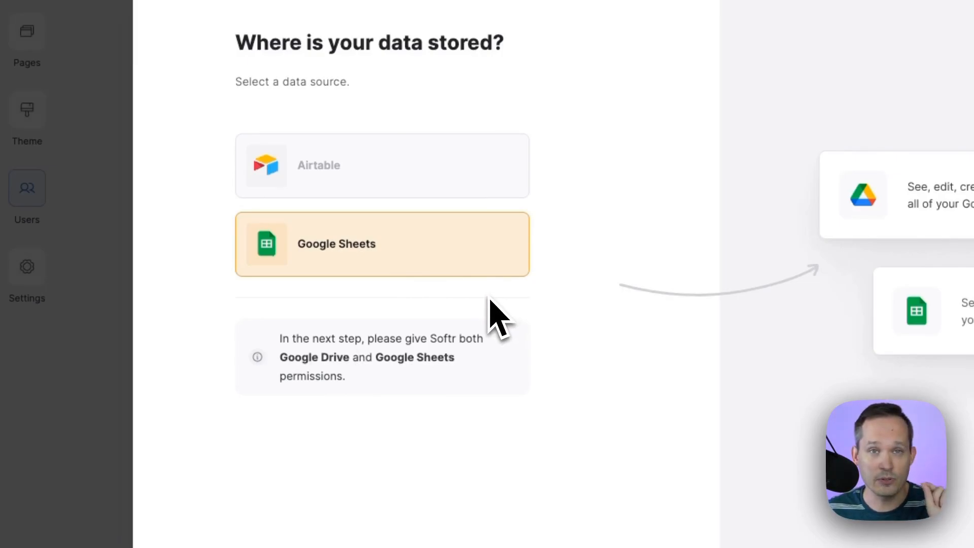
{"action": "mouse_move", "coordinate": [497, 310]}
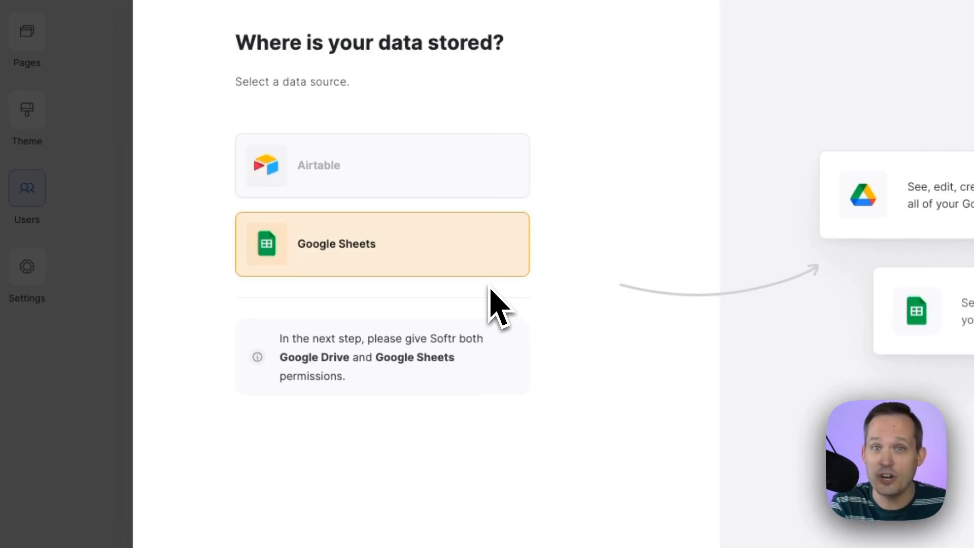
{"action": "mouse_move", "coordinate": [493, 283]}
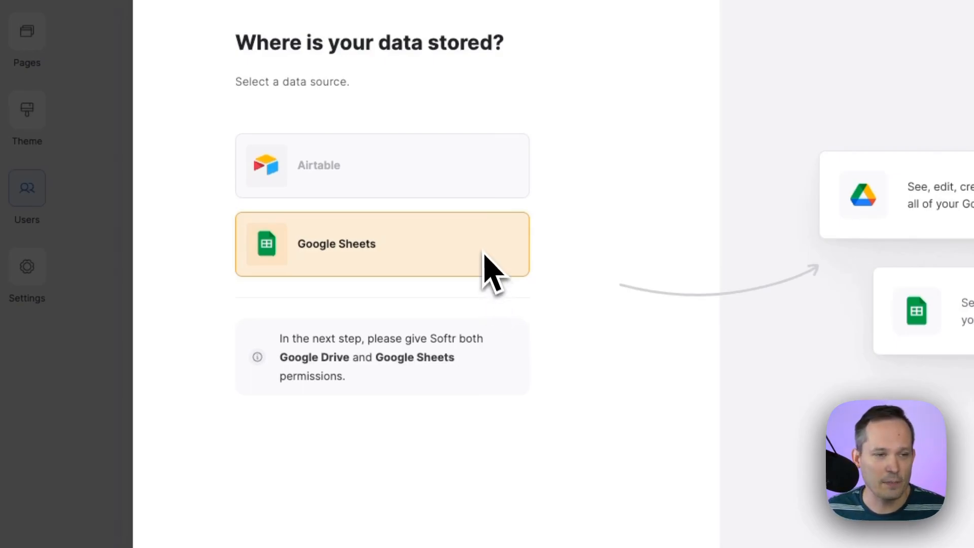
Connect Google Sheets with the Google account so four sample users sync in
{"action": "left_click", "coordinate": [383, 243]}
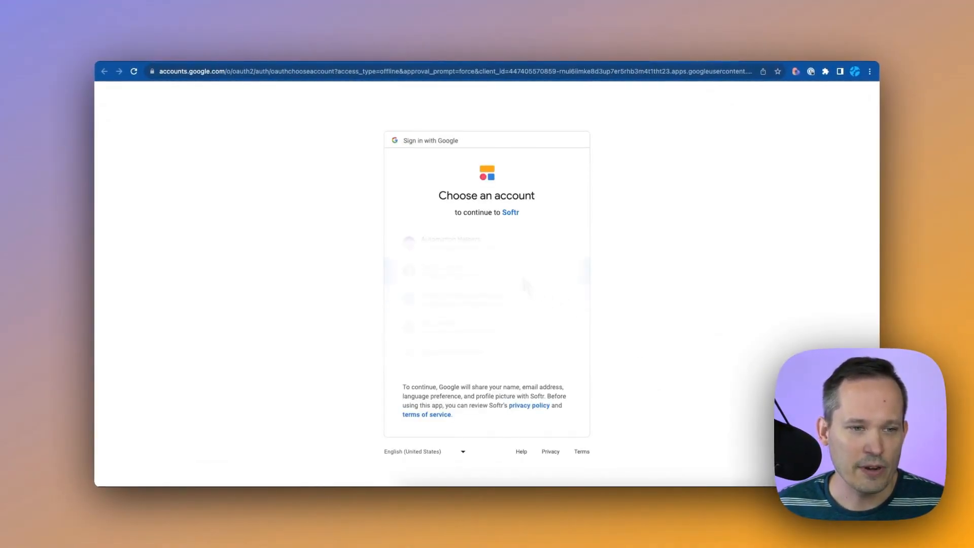
{"action": "left_click", "coordinate": [449, 243]}
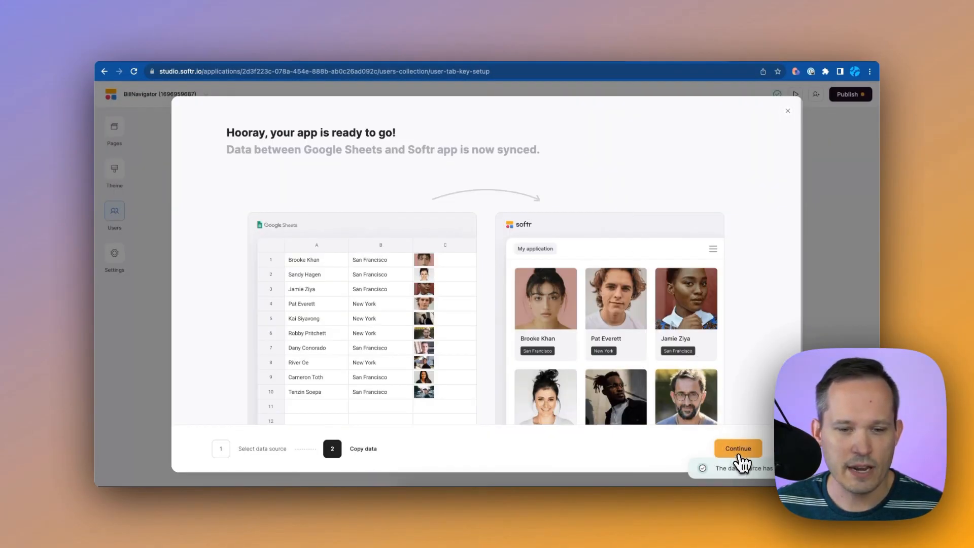
{"action": "left_click", "coordinate": [737, 447]}
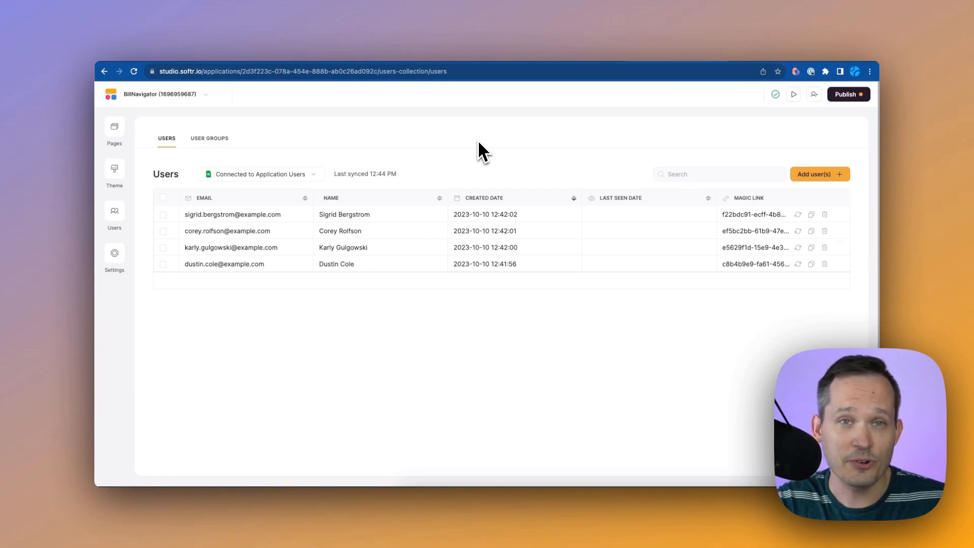
{"action": "mouse_move", "coordinate": [758, 60]}
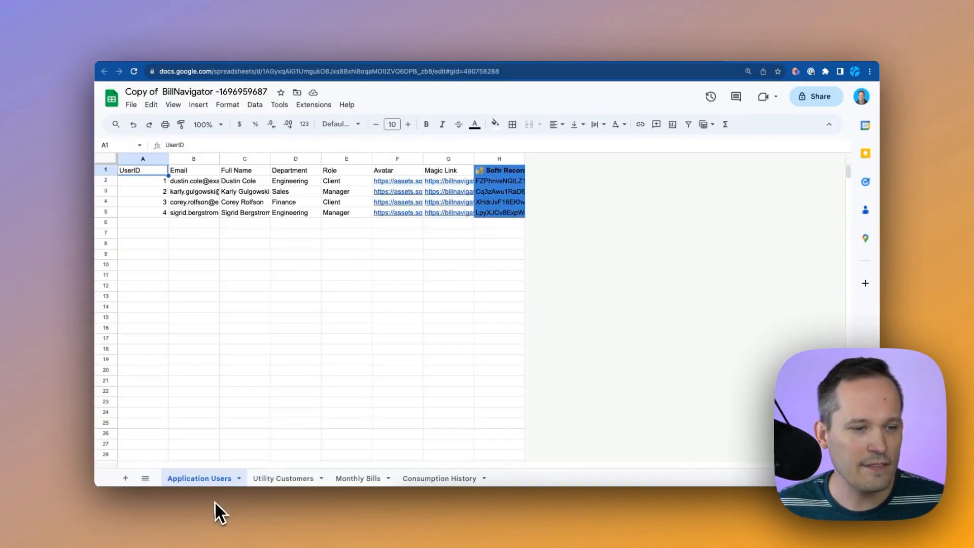
Review the Utility Customers sheet in the BillNavigator copy, selecting the Email header D1
{"action": "left_click", "coordinate": [283, 478]}
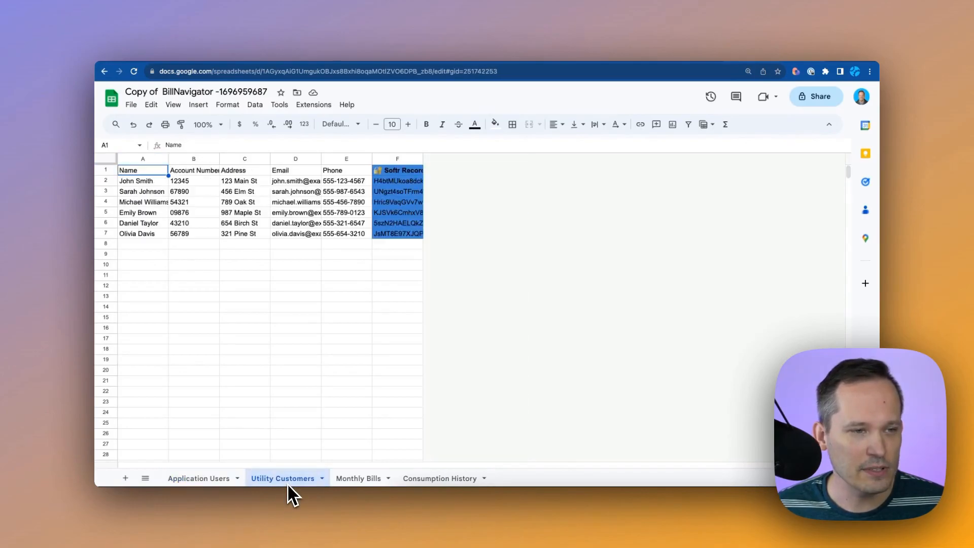
{"action": "mouse_move", "coordinate": [328, 485]}
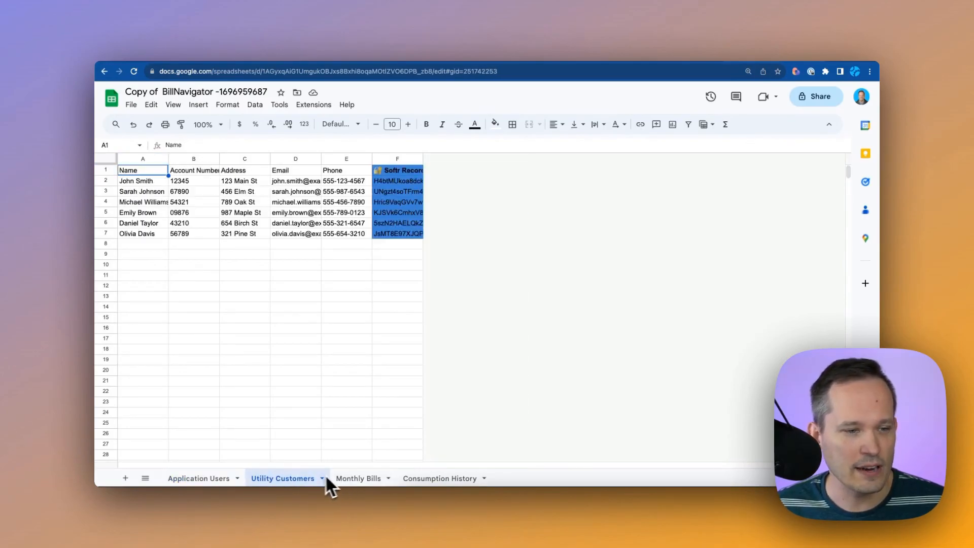
{"action": "mouse_move", "coordinate": [295, 369]}
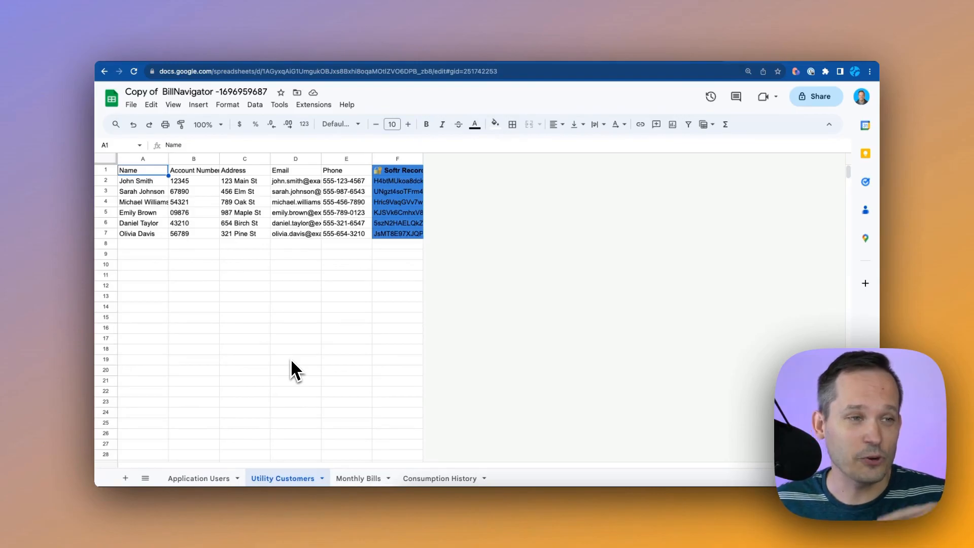
{"action": "mouse_move", "coordinate": [202, 195]}
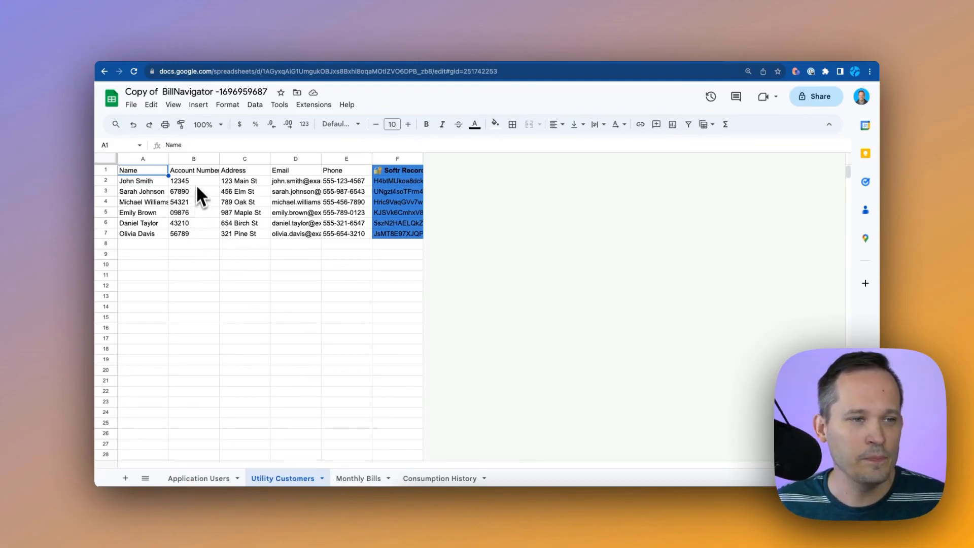
{"action": "left_click", "coordinate": [296, 169]}
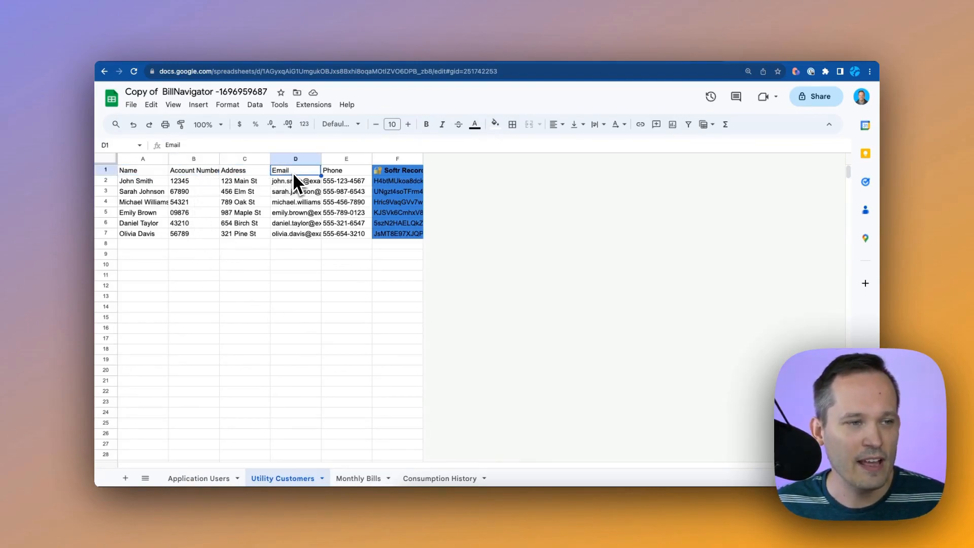
{"action": "mouse_move", "coordinate": [177, 223]}
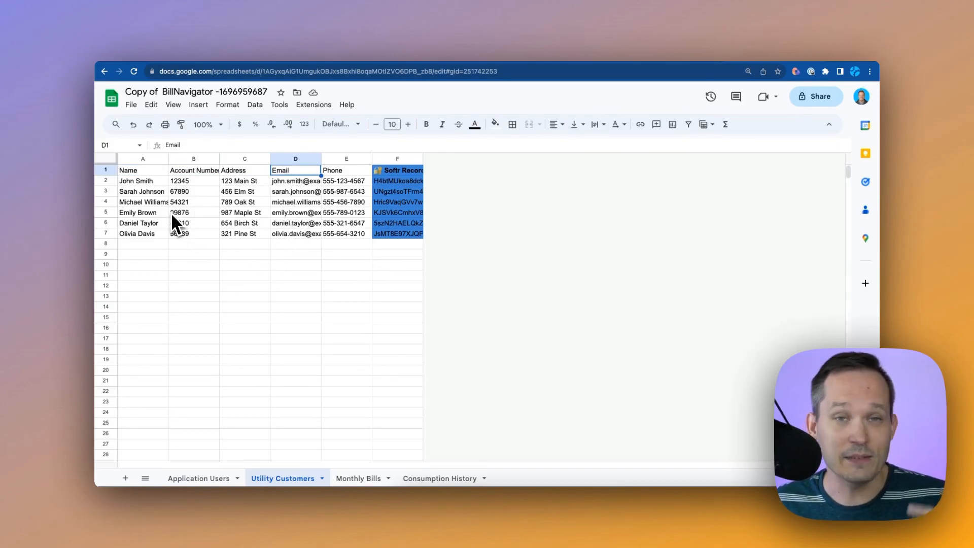
{"action": "mouse_move", "coordinate": [222, 308]}
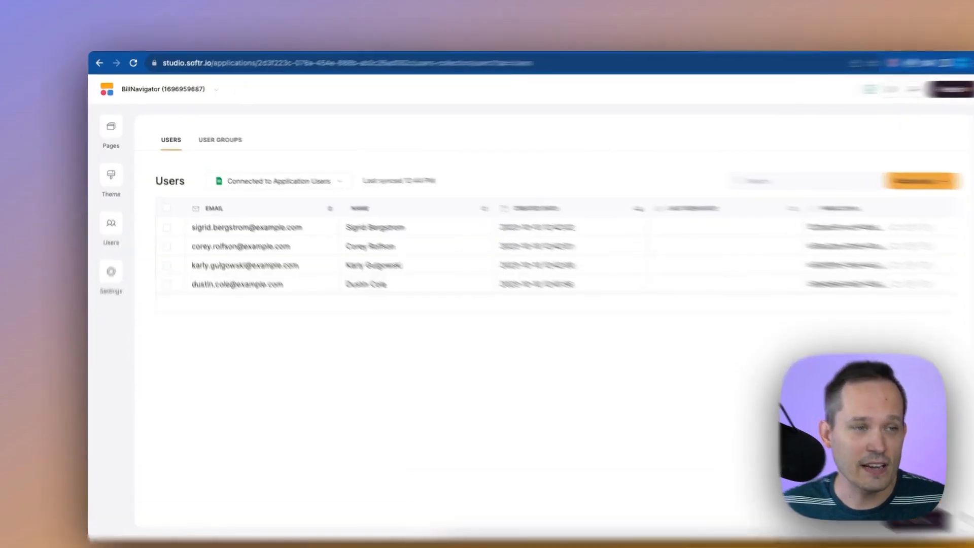
View the User Groups tab listing Client and Manager
{"action": "left_click", "coordinate": [220, 139]}
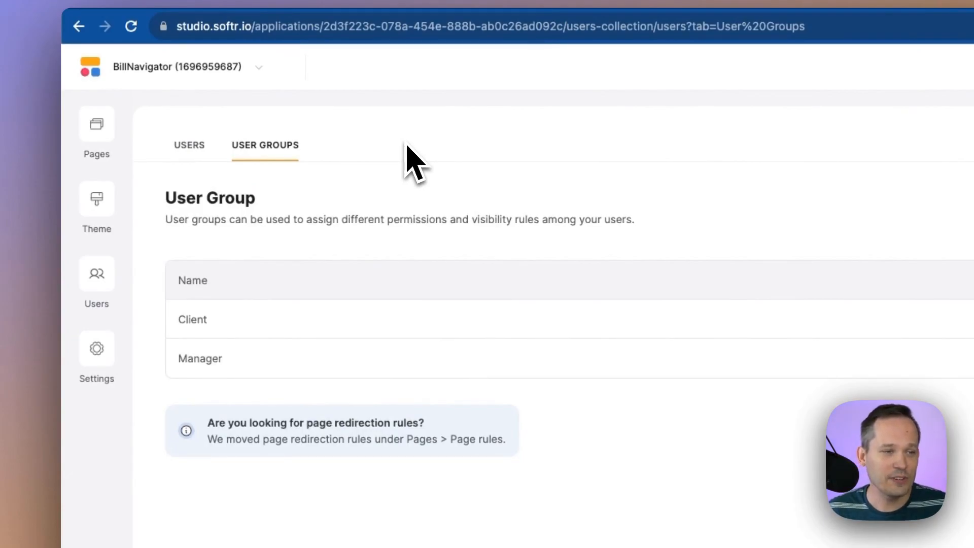
{"action": "mouse_move", "coordinate": [267, 407]}
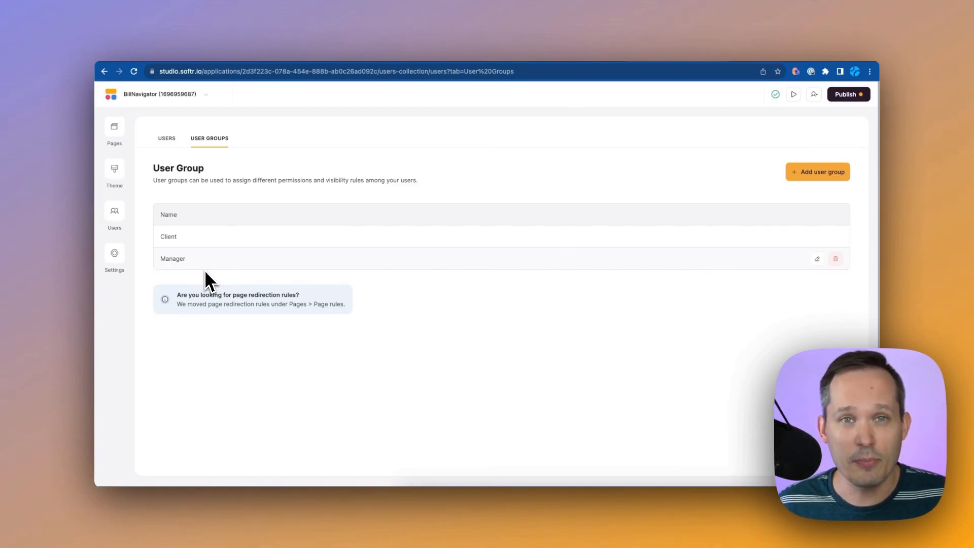
{"action": "mouse_move", "coordinate": [164, 160]}
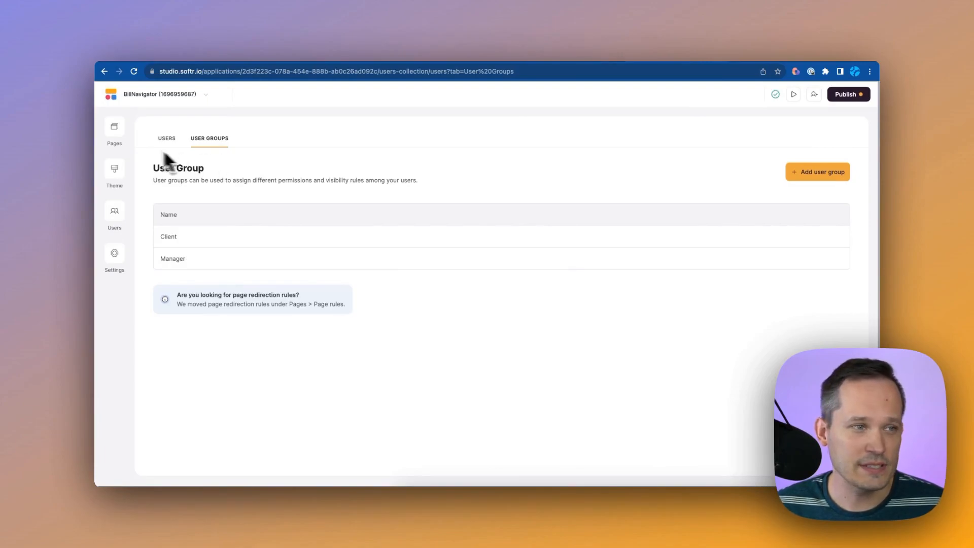
Scroll through all 11 generated pages, Monthly Bills to User profile, back up to Consumption History
{"action": "left_click", "coordinate": [115, 127]}
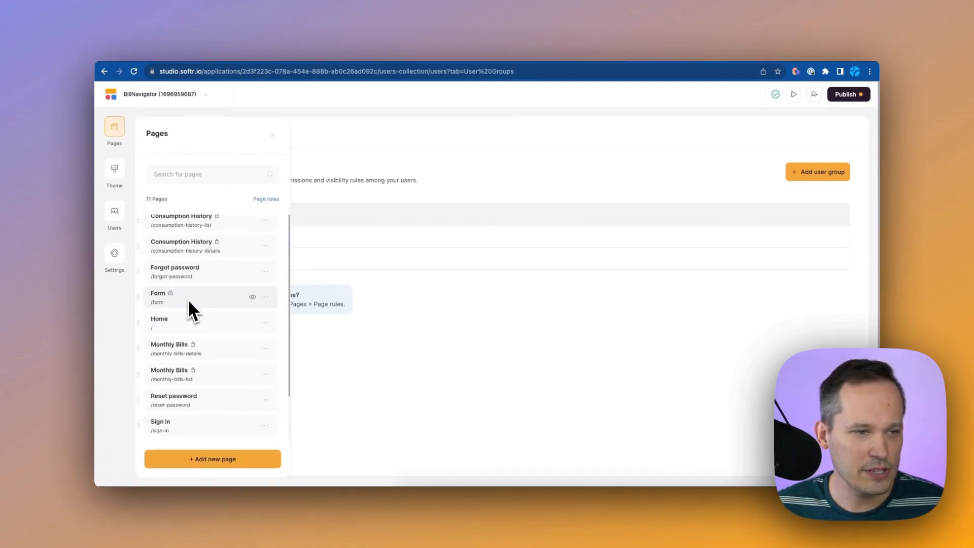
{"action": "scroll", "scroll_direction": "up", "scroll_amount": 3}
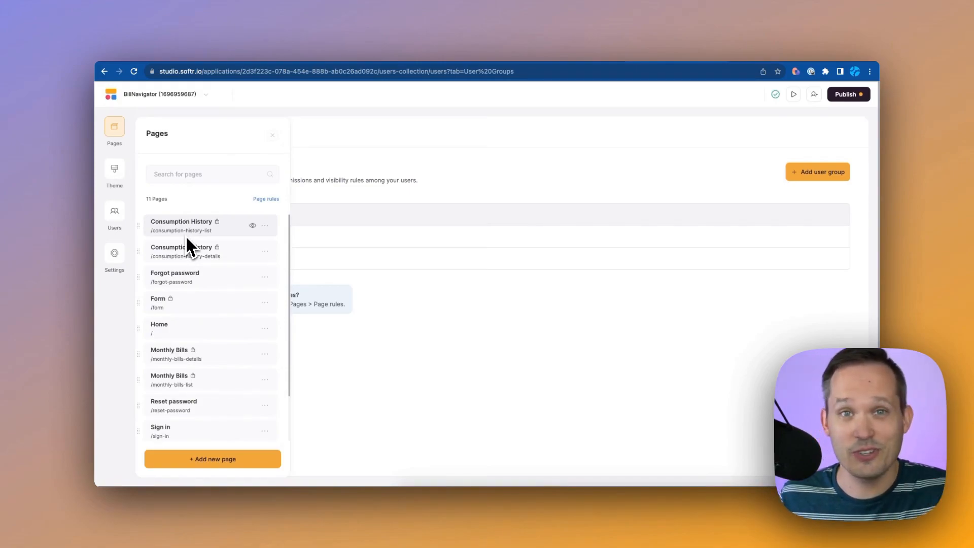
{"action": "mouse_move", "coordinate": [199, 267]}
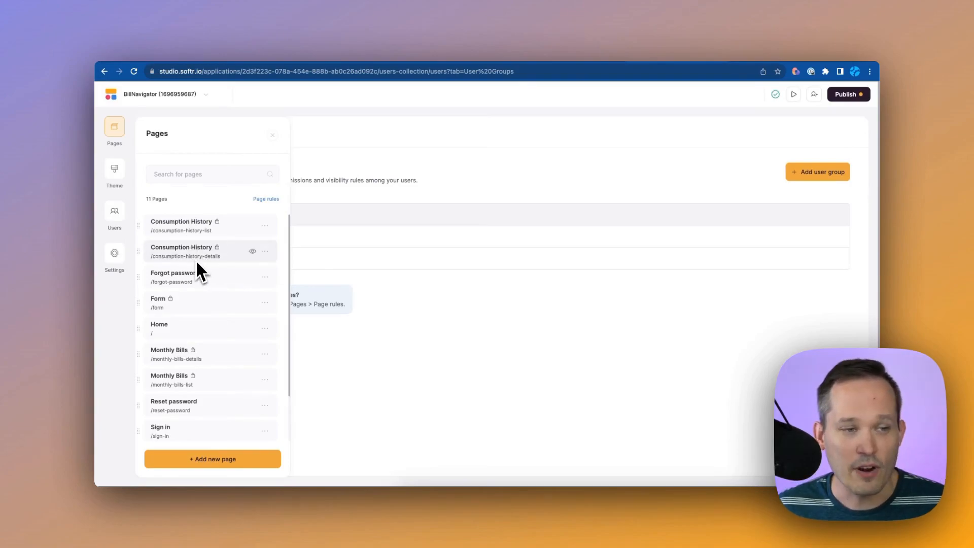
{"action": "scroll", "scroll_direction": "down", "scroll_amount": 3}
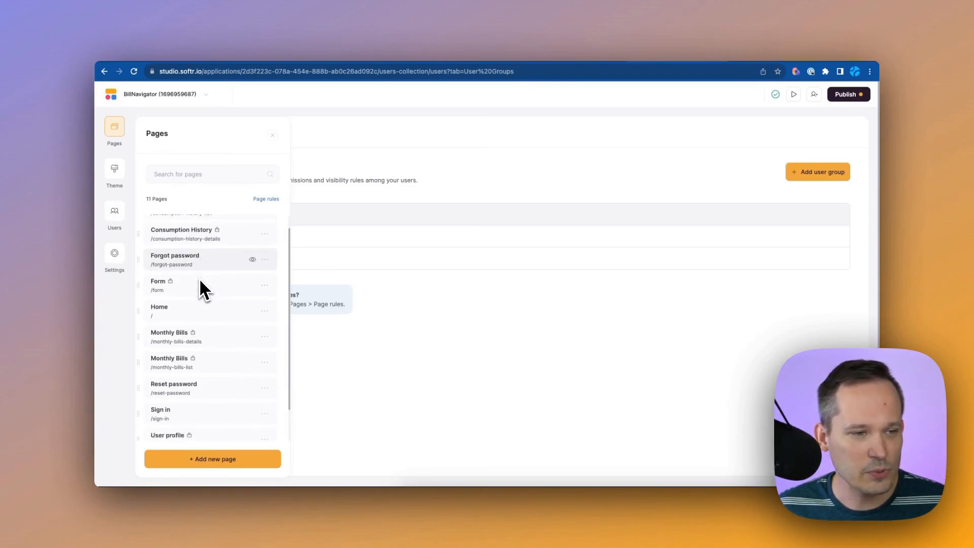
{"action": "scroll", "scroll_direction": "down", "scroll_amount": 3}
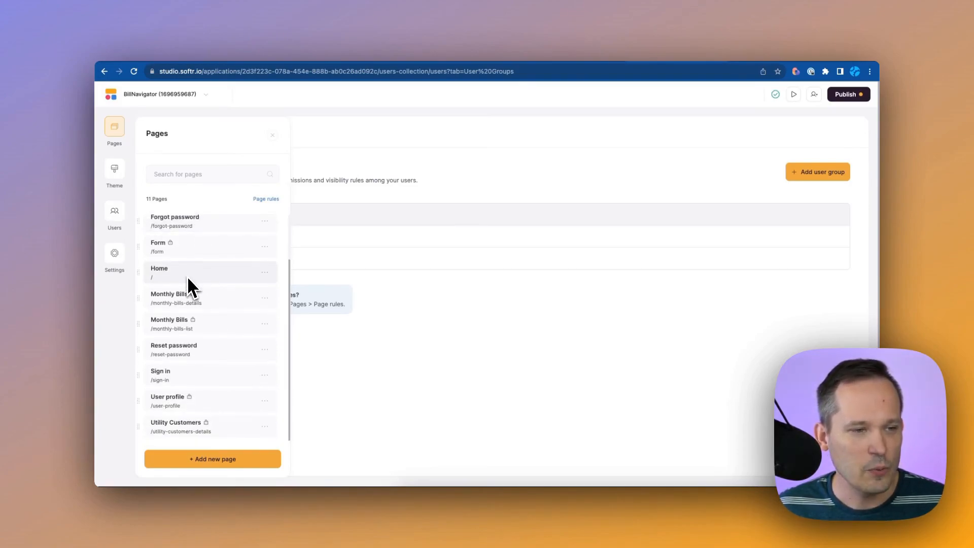
{"action": "mouse_move", "coordinate": [180, 317]}
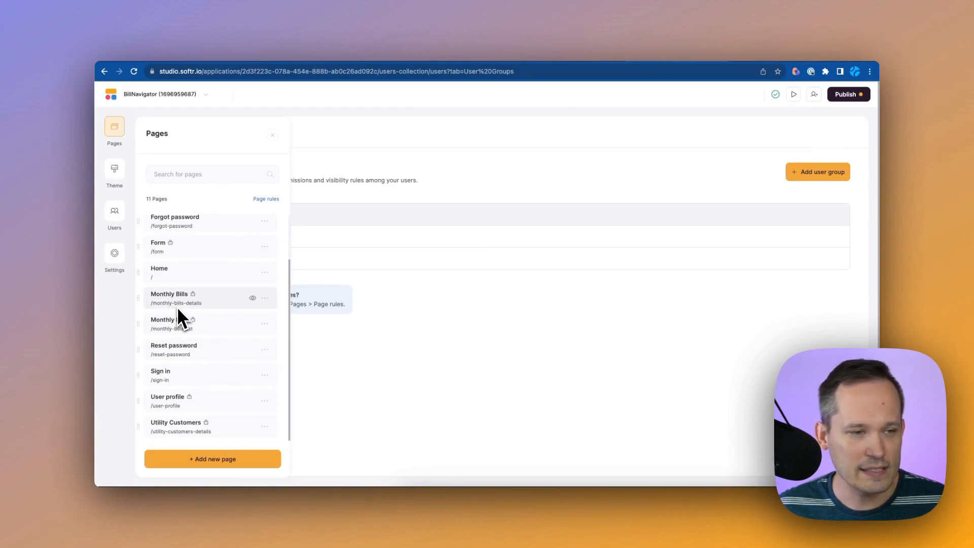
{"action": "mouse_move", "coordinate": [190, 413]}
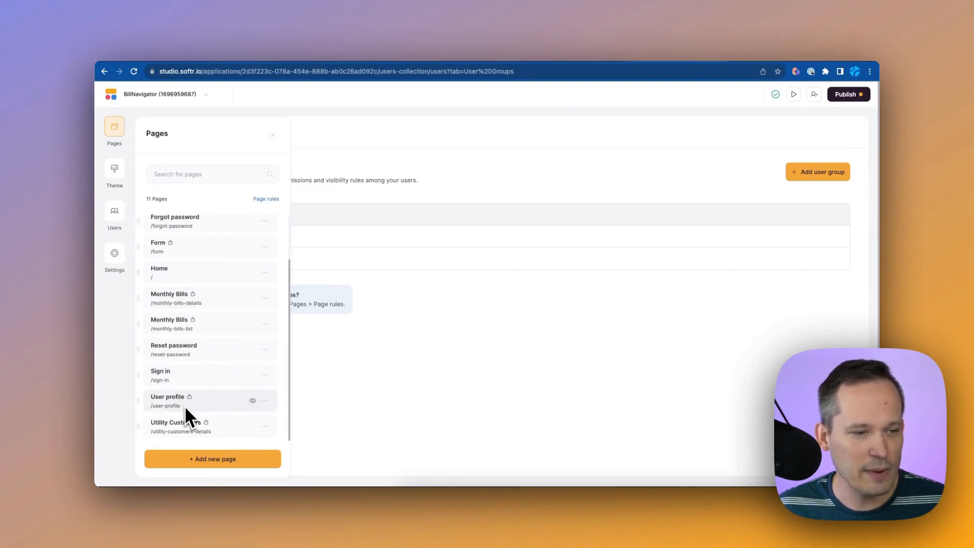
{"action": "mouse_move", "coordinate": [191, 432]}
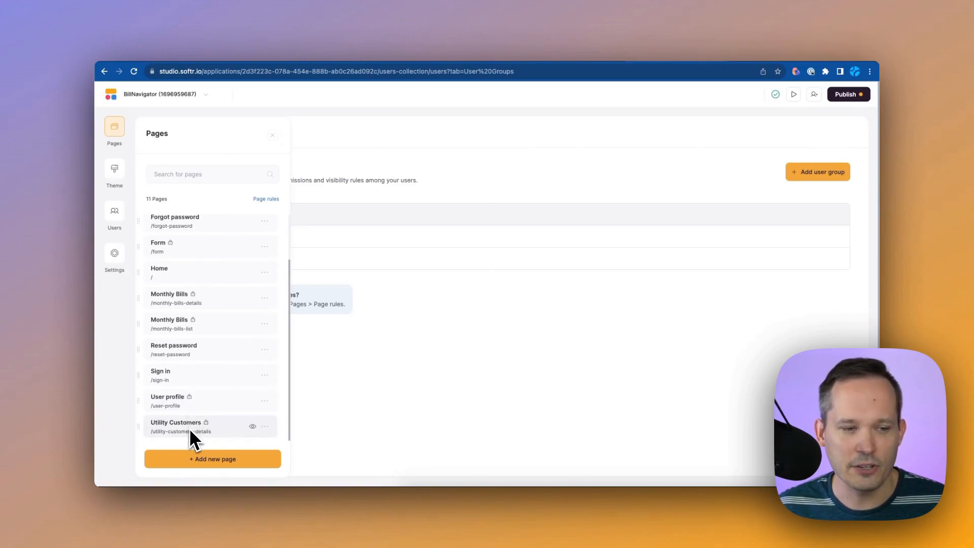
{"action": "scroll", "scroll_direction": "up", "scroll_amount": 3}
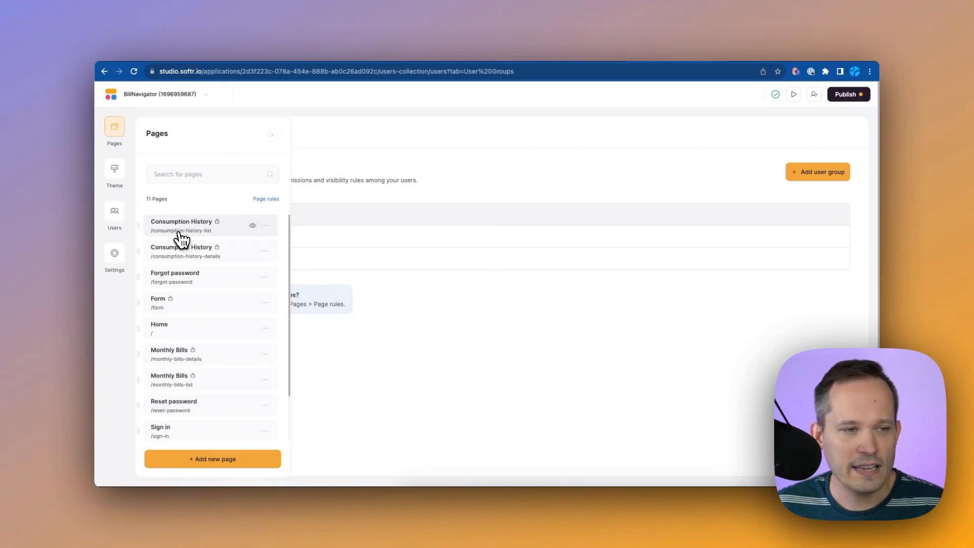
Edit the Consumption History list page, review its Content settings, then launch the live preview
{"action": "left_click", "coordinate": [181, 225]}
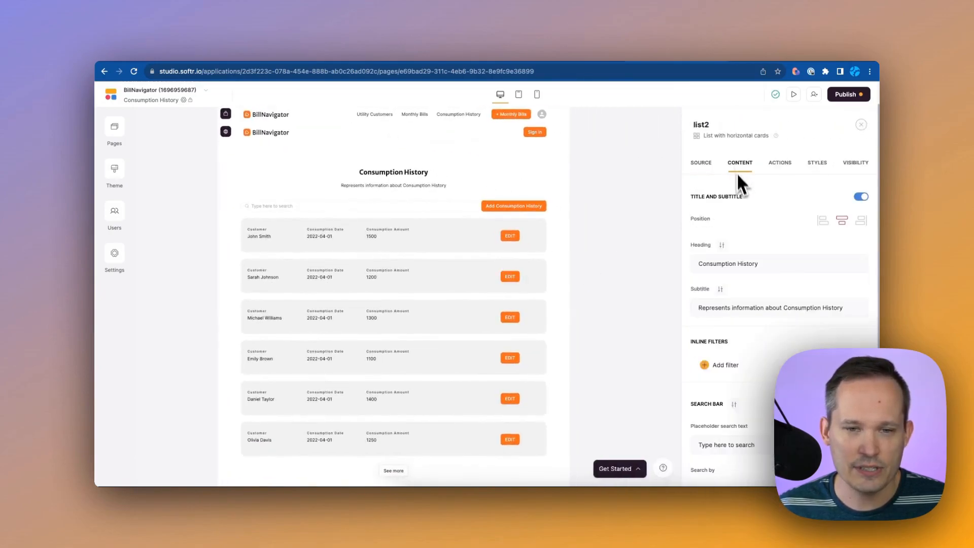
{"action": "scroll", "scroll_direction": "down", "scroll_amount": 3}
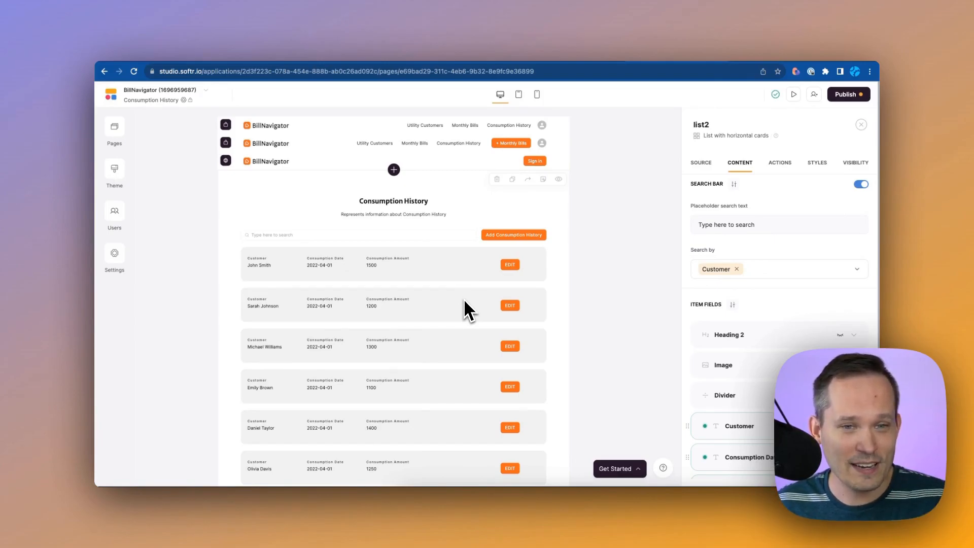
{"action": "left_click", "coordinate": [793, 94]}
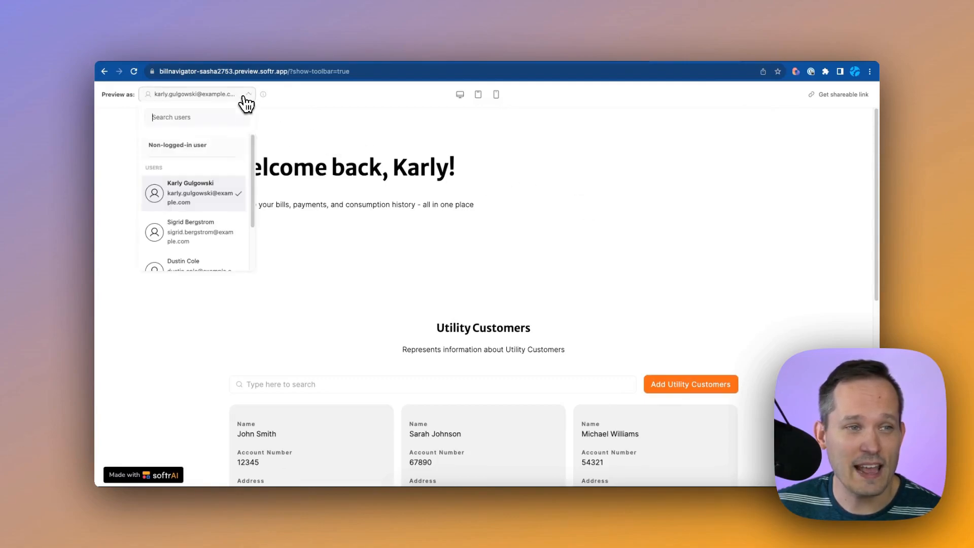
{"action": "mouse_move", "coordinate": [205, 223]}
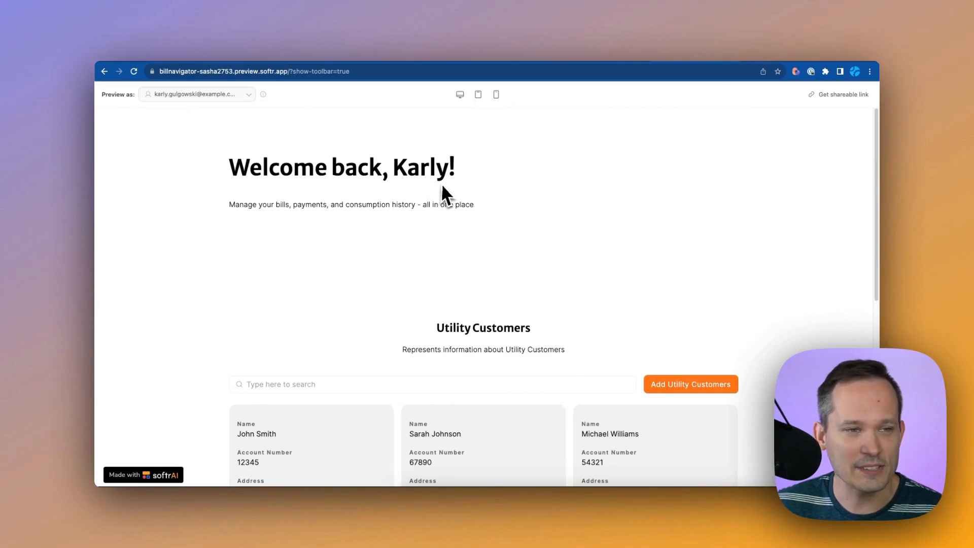
{"action": "mouse_move", "coordinate": [500, 227]}
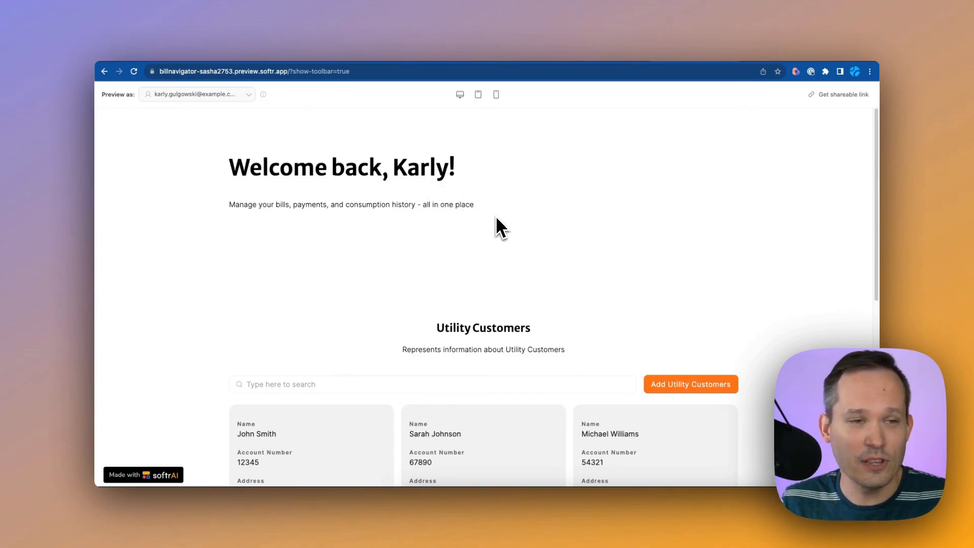
{"action": "mouse_move", "coordinate": [417, 172]}
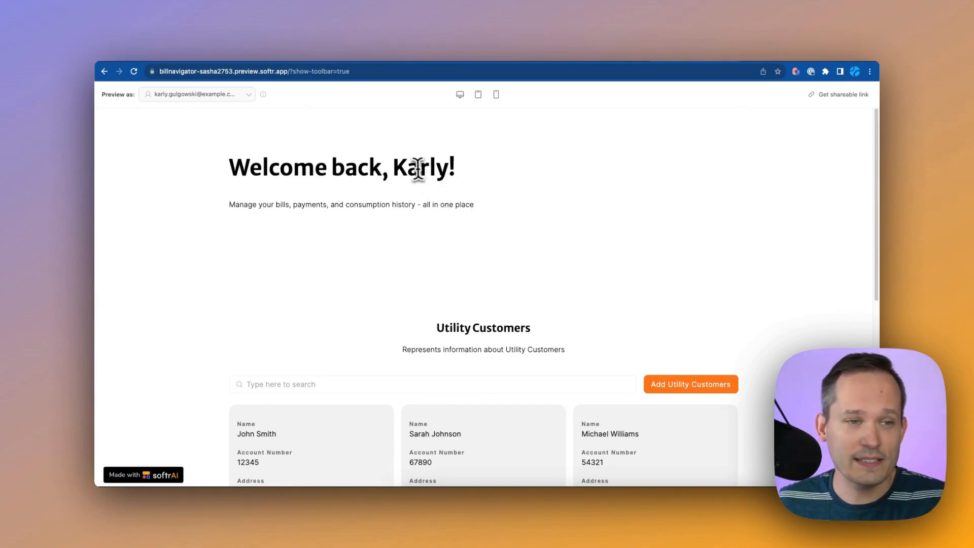
{"action": "mouse_move", "coordinate": [500, 215]}
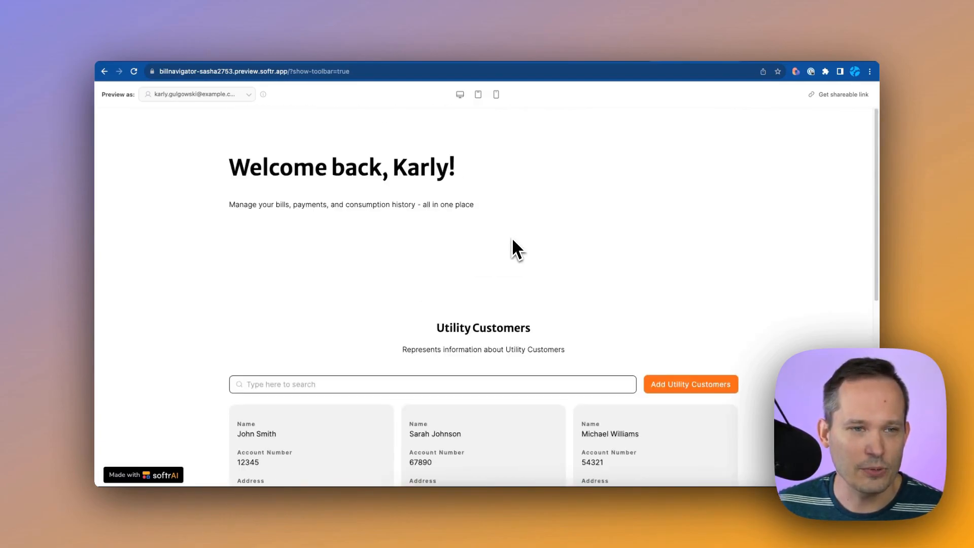
As Karly, open the Add Utility Customers form and cancel it without saving
{"action": "scroll", "scroll_direction": "down", "scroll_amount": 3}
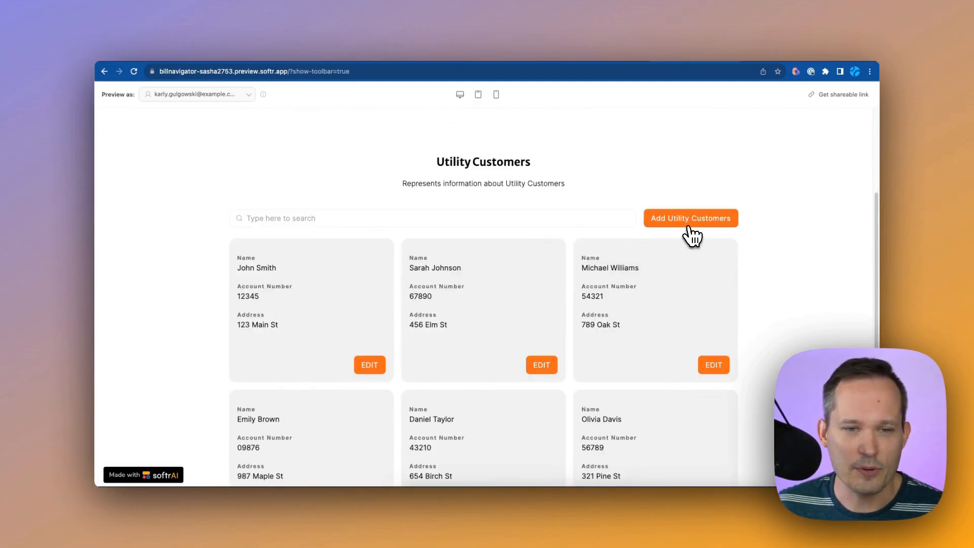
{"action": "left_click", "coordinate": [689, 218]}
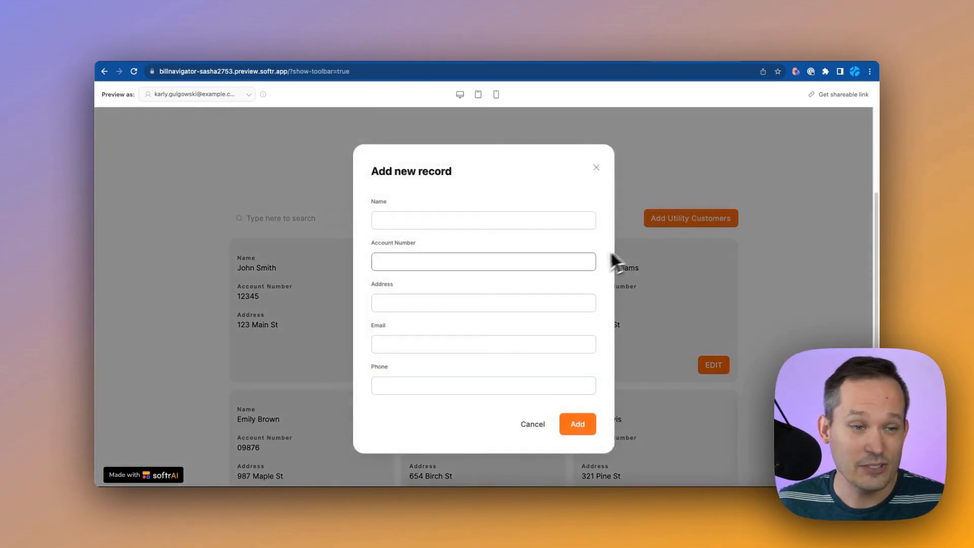
{"action": "mouse_move", "coordinate": [595, 266]}
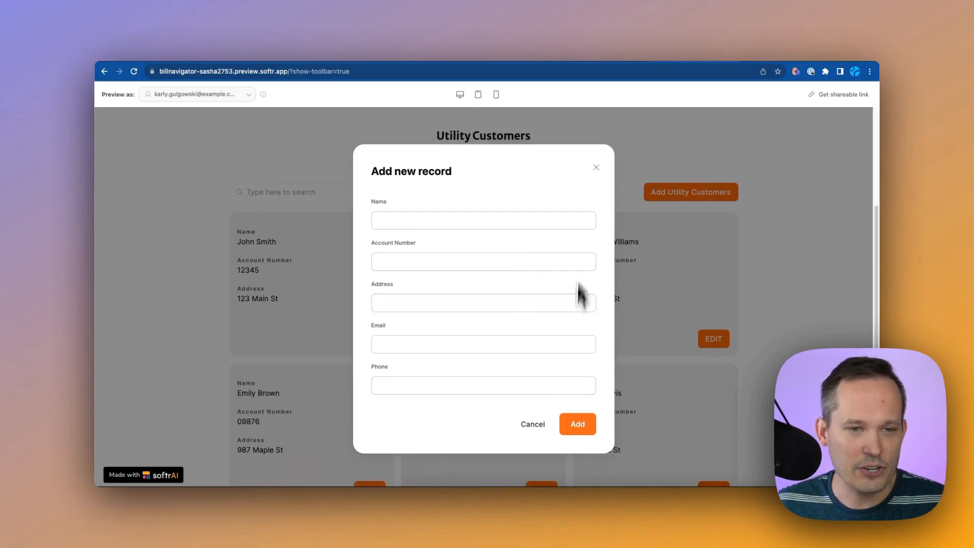
{"action": "left_click", "coordinate": [532, 424]}
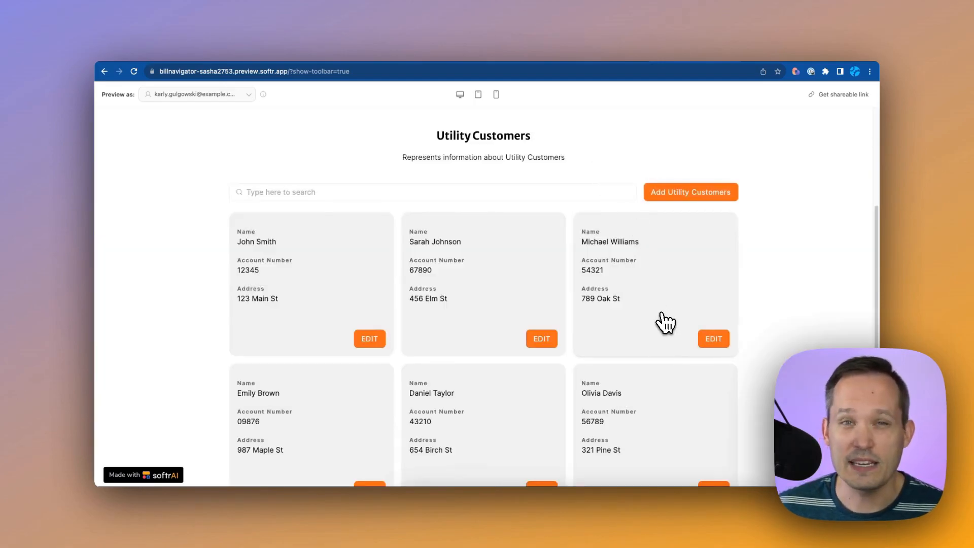
{"action": "mouse_move", "coordinate": [677, 315]}
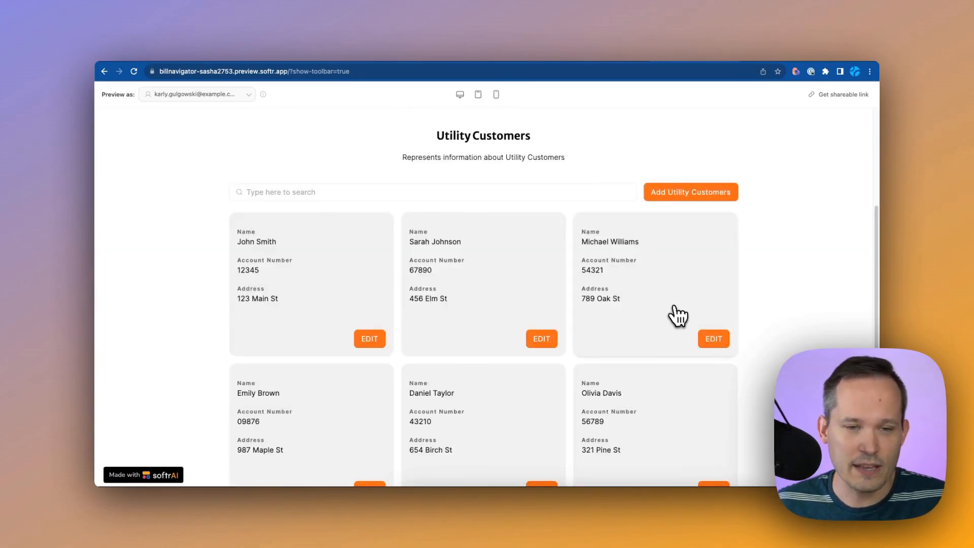
{"action": "left_click", "coordinate": [712, 339]}
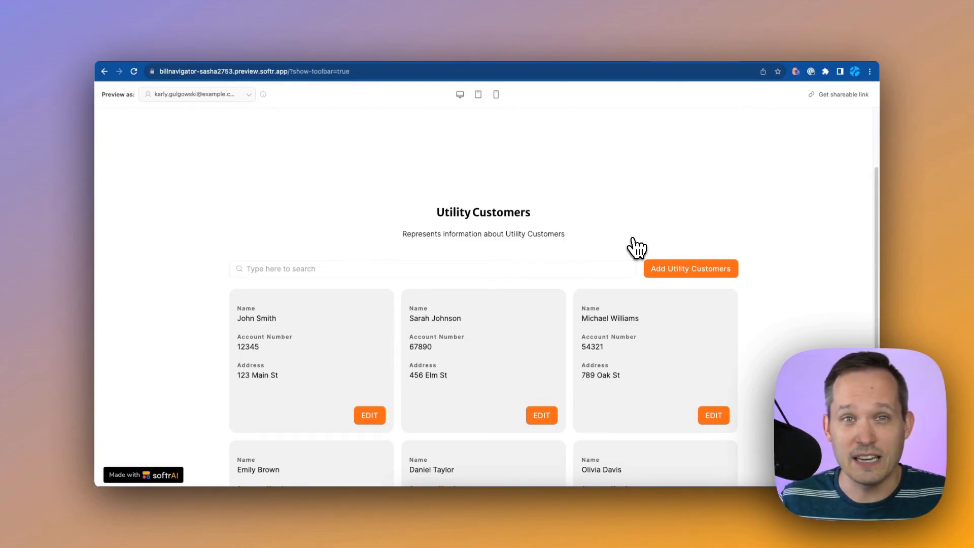
{"action": "scroll", "scroll_direction": "up", "scroll_amount": 3}
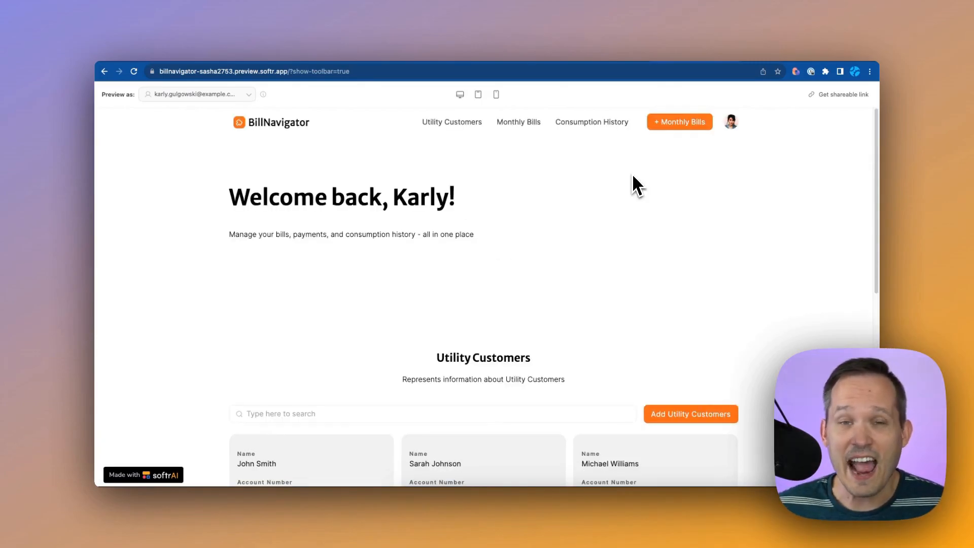
{"action": "mouse_move", "coordinate": [667, 135]}
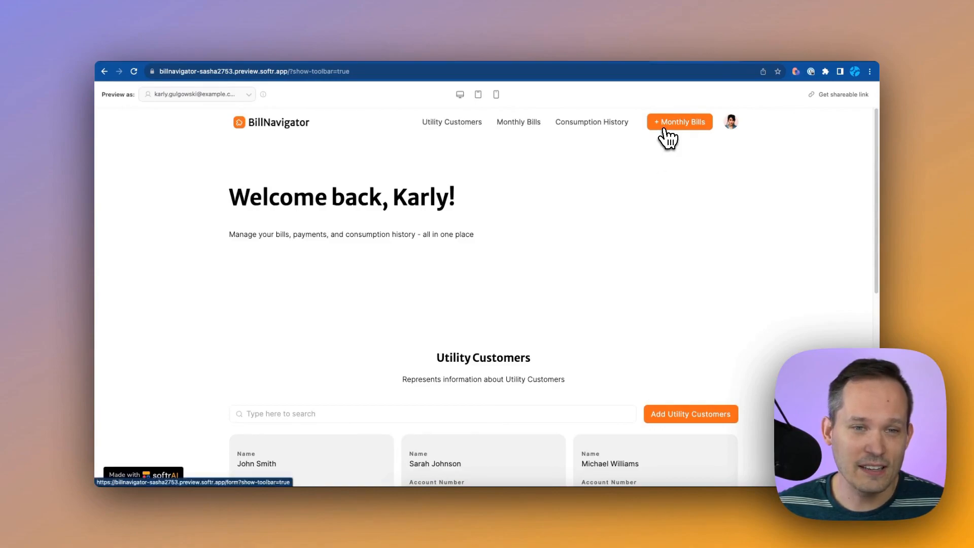
View the Monthly Bills add form, then Consumption History and a record's Update dialog without changes
{"action": "left_click", "coordinate": [679, 121]}
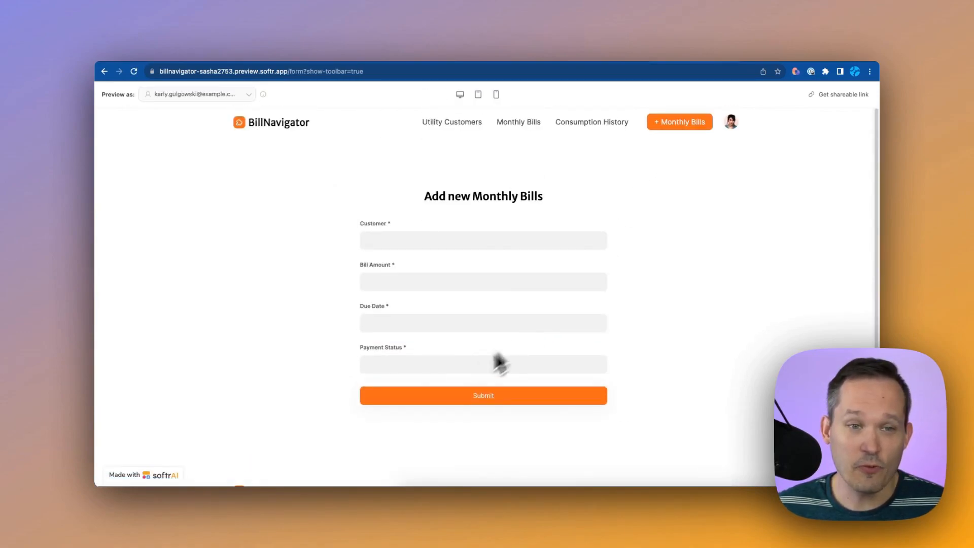
{"action": "left_click", "coordinate": [591, 122]}
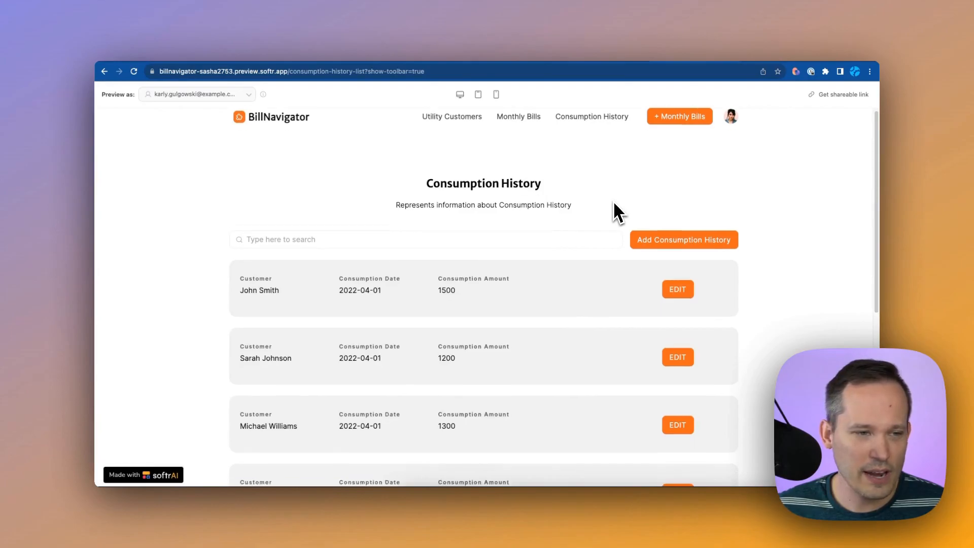
{"action": "left_click", "coordinate": [676, 289]}
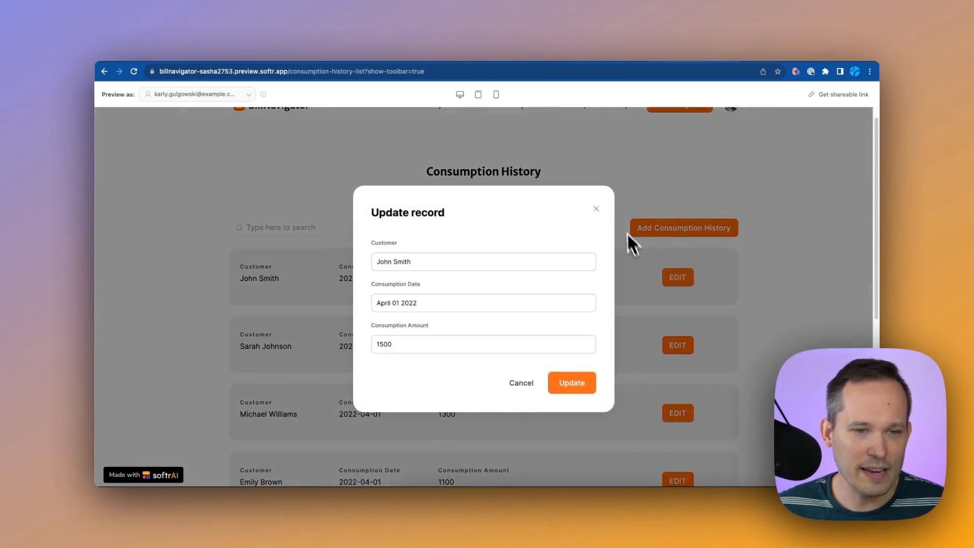
{"action": "left_click", "coordinate": [571, 383]}
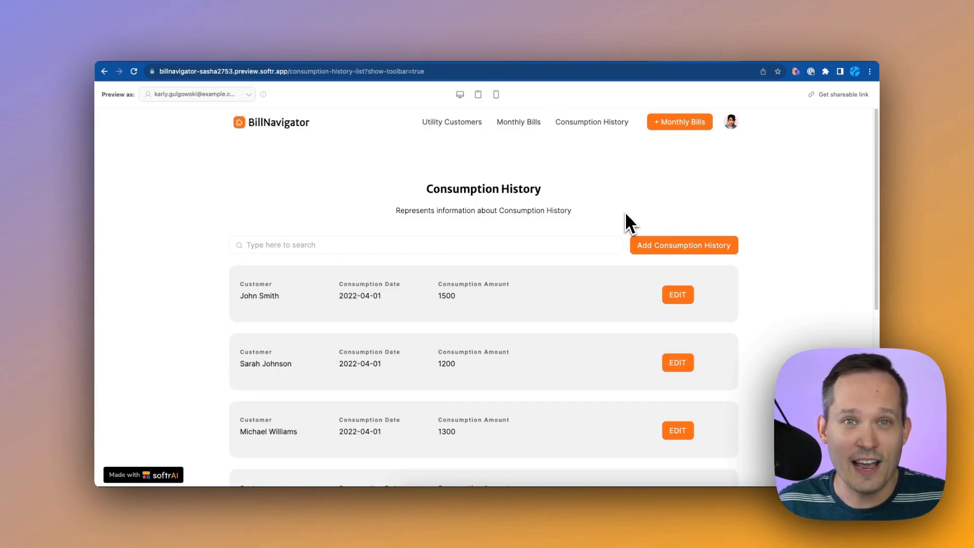
{"action": "mouse_move", "coordinate": [594, 79]}
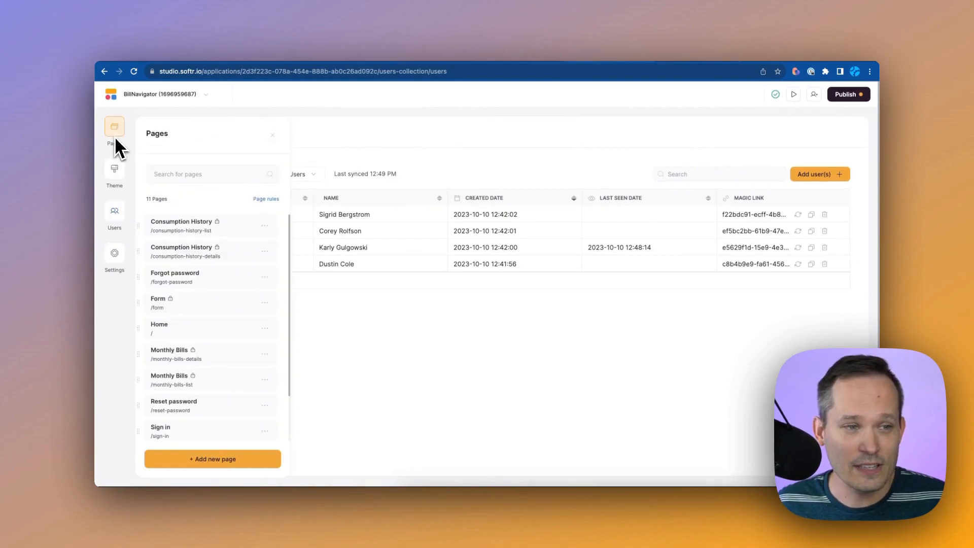
{"action": "mouse_move", "coordinate": [190, 309]}
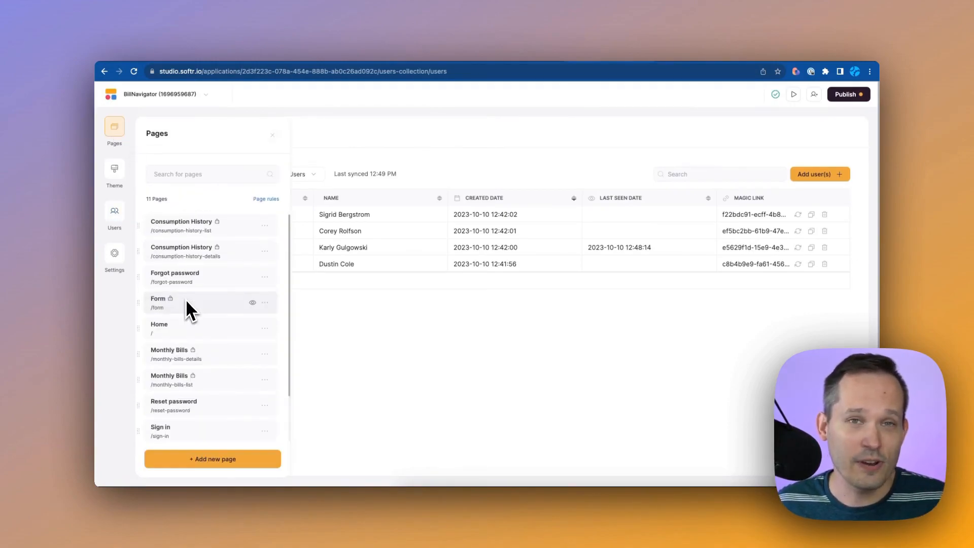